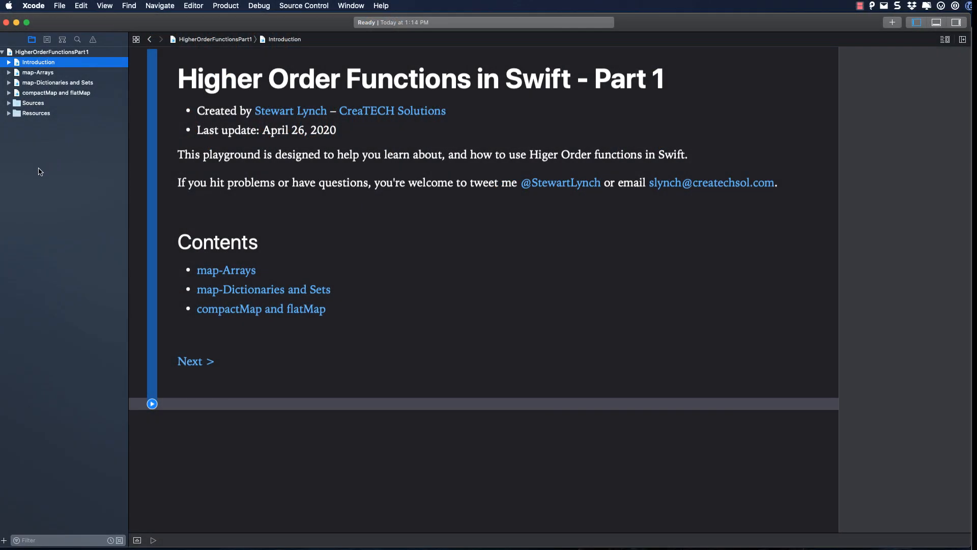
Step: Open the map-Arrays page of the Higher Order Functions playground
{"action": "left_click", "coordinate": [226, 270]}
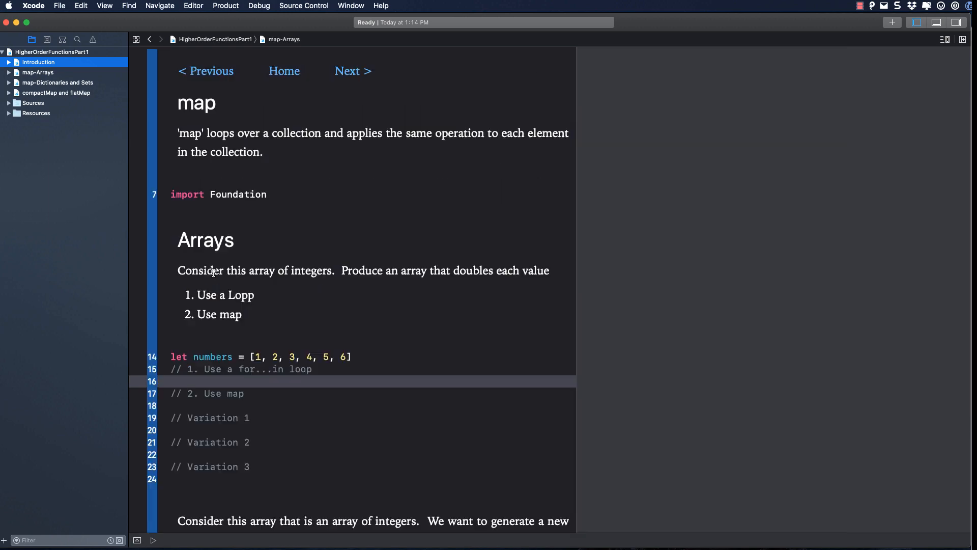
{"action": "mouse_move", "coordinate": [296, 282]}
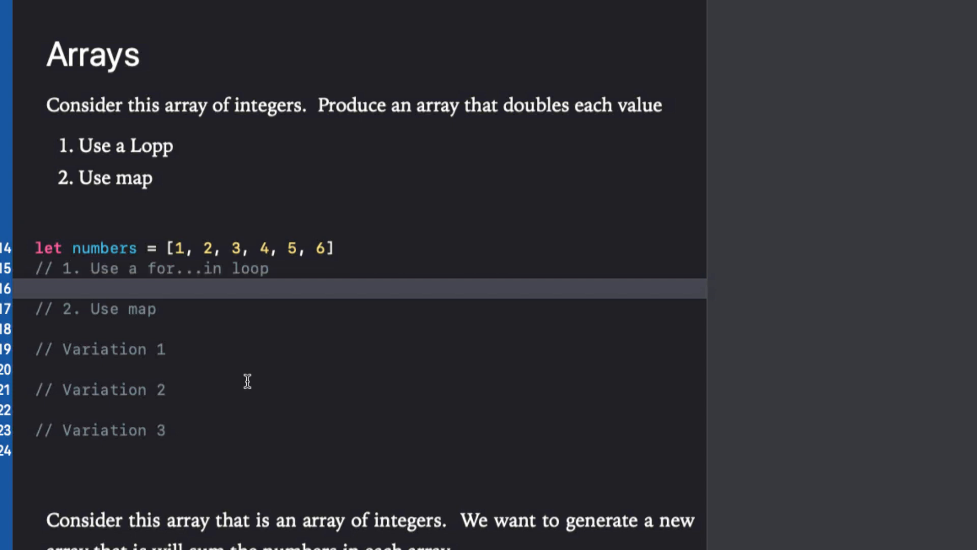
Step: Declare doubleNumbers: [Int] and fill it with a for-in loop appending number * 2
{"action": "scroll", "scroll_direction": "down", "scroll_amount": 3}
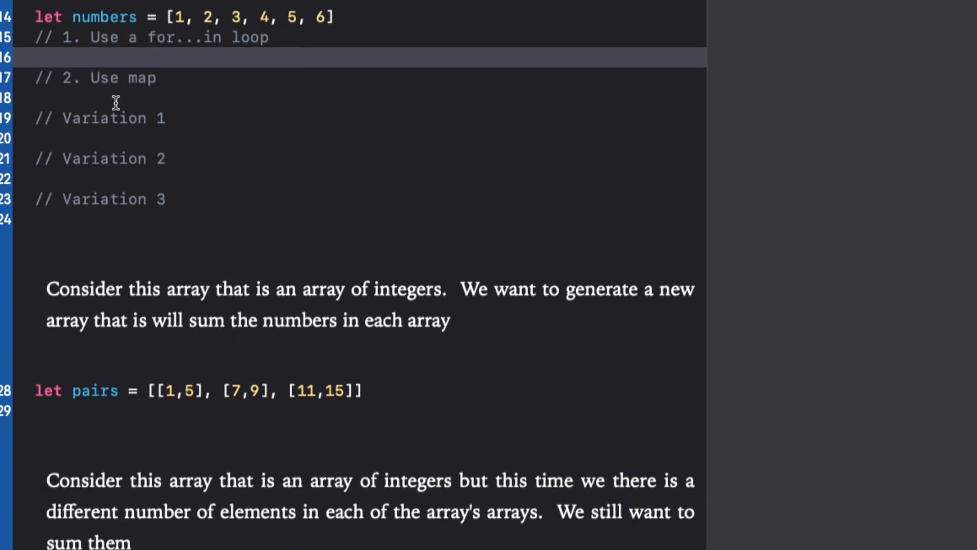
{"action": "type", "text": "var doub"}
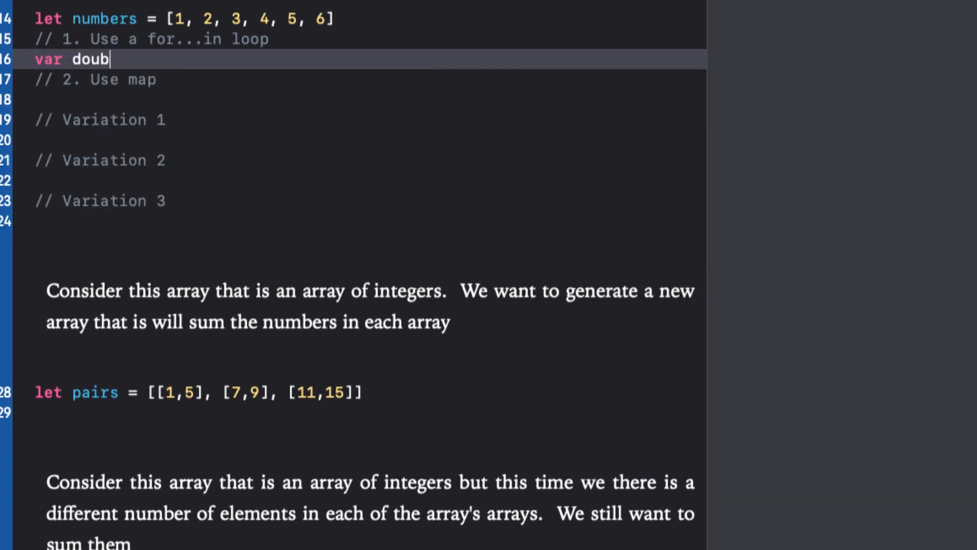
{"action": "type", "text": "leNumbers"}
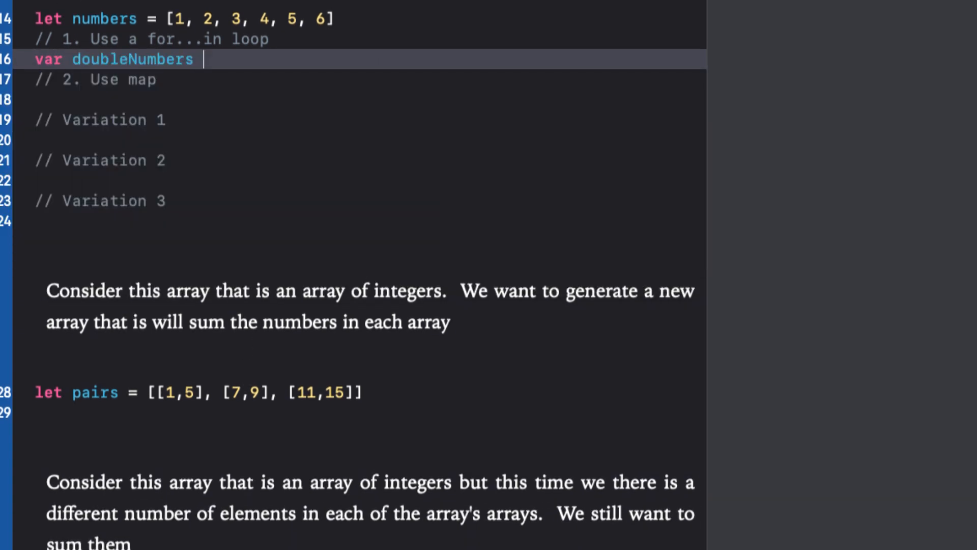
{"action": "type", "text": ": [Int]"}
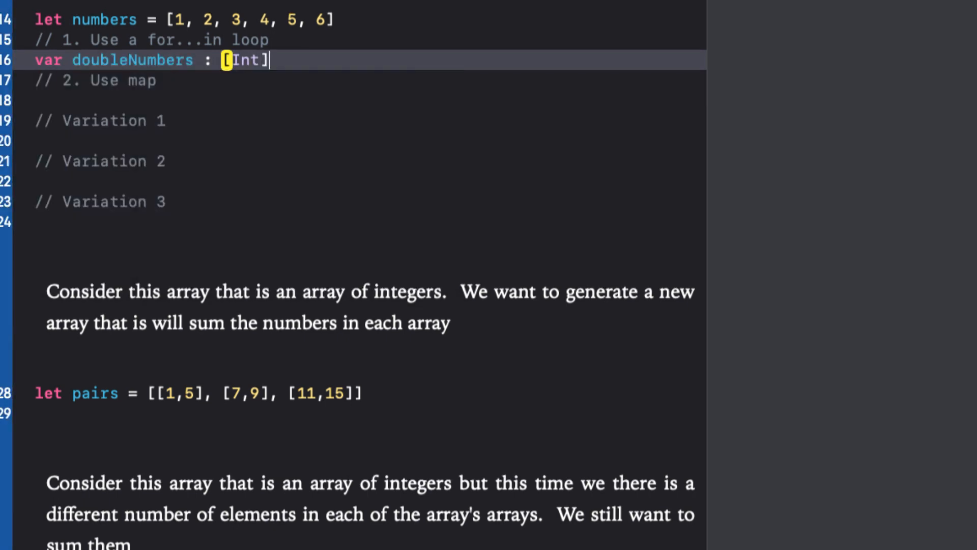
{"action": "type", "text": "= []"}
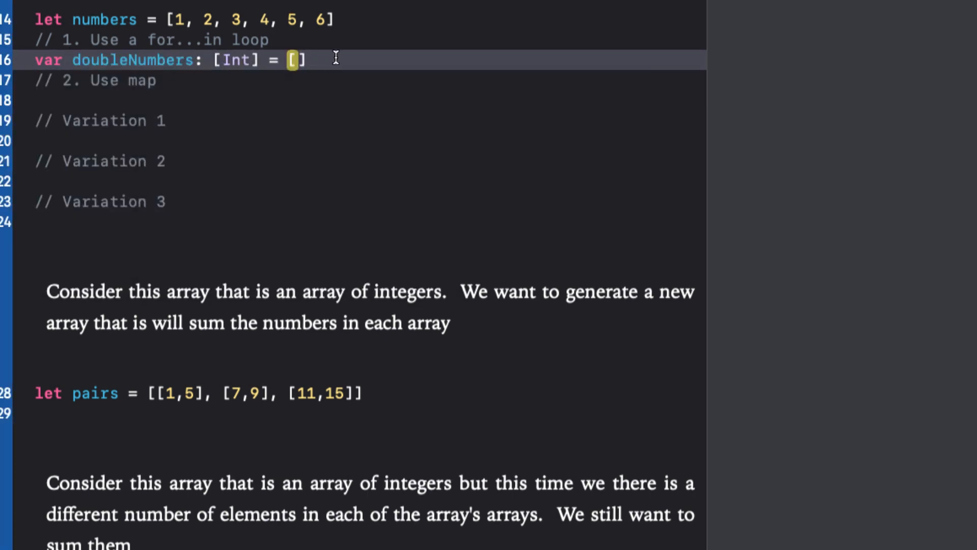
{"action": "type", "text": "for number in numbers {"}
{"action": "type", "text": "doubleNumbers.append(number "}
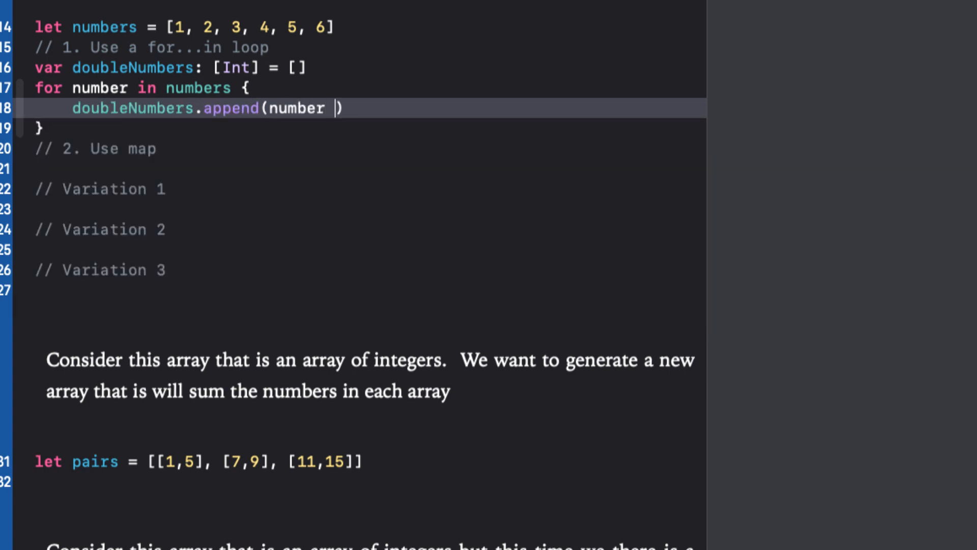
{"action": "type", "text": "* 2"}
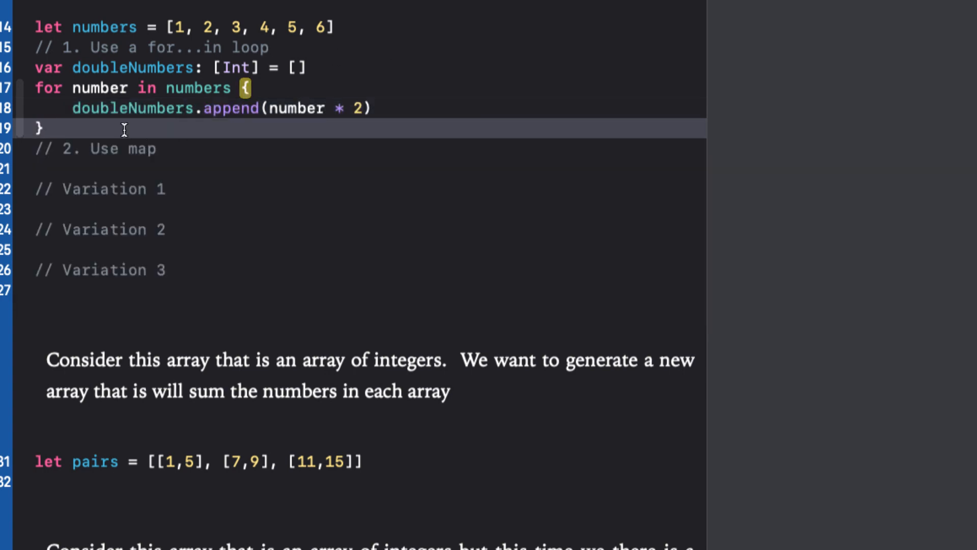
{"action": "type", "text": "doubleNumbers"}
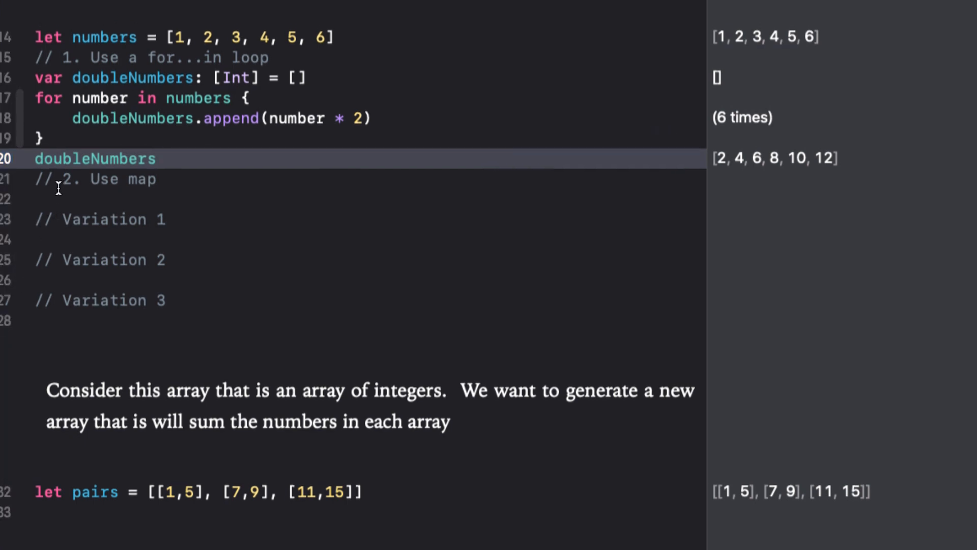
Step: Start var doubleNumbersMap = numbers.map under the Use map comment
{"action": "left_click", "coordinate": [56, 198]}
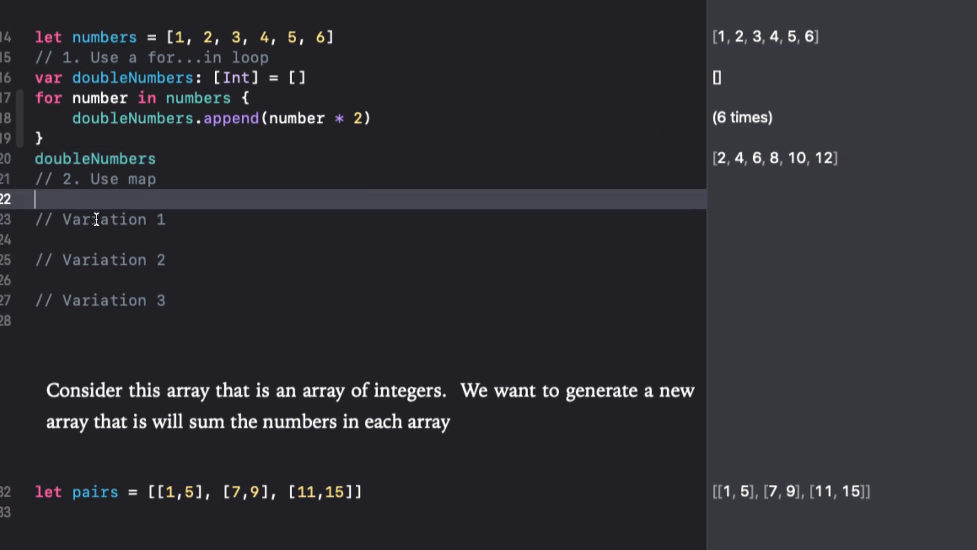
{"action": "type", "text": "var"}
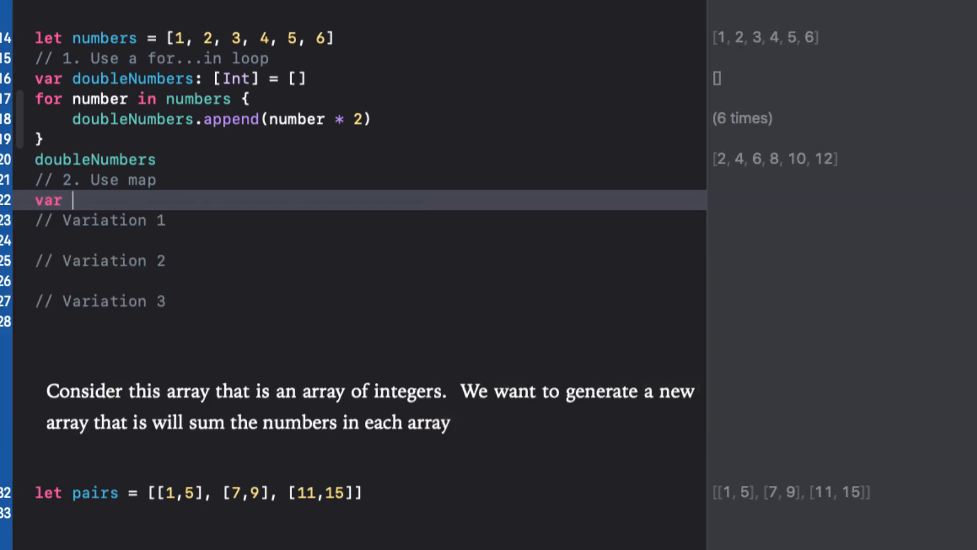
{"action": "type", "text": "doubleN"}
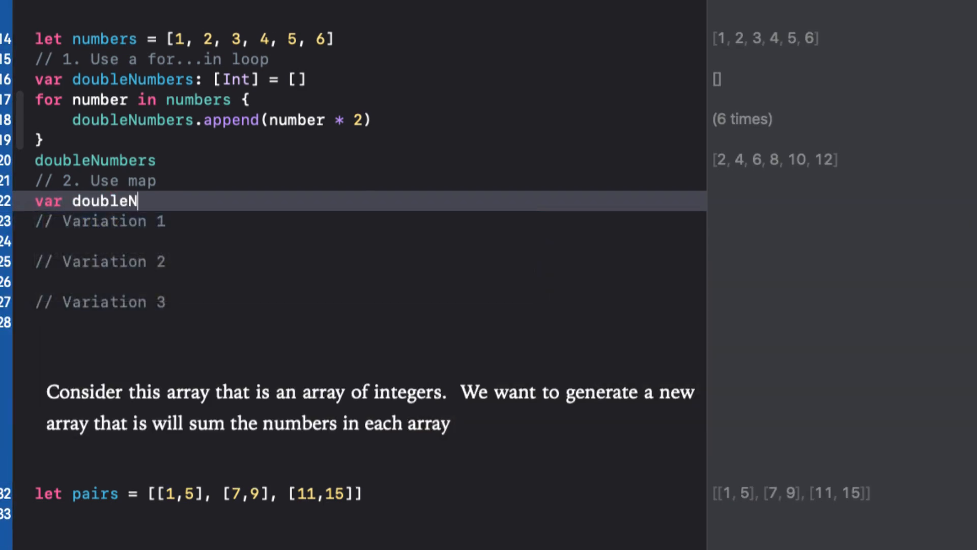
{"action": "type", "text": "umbers"}
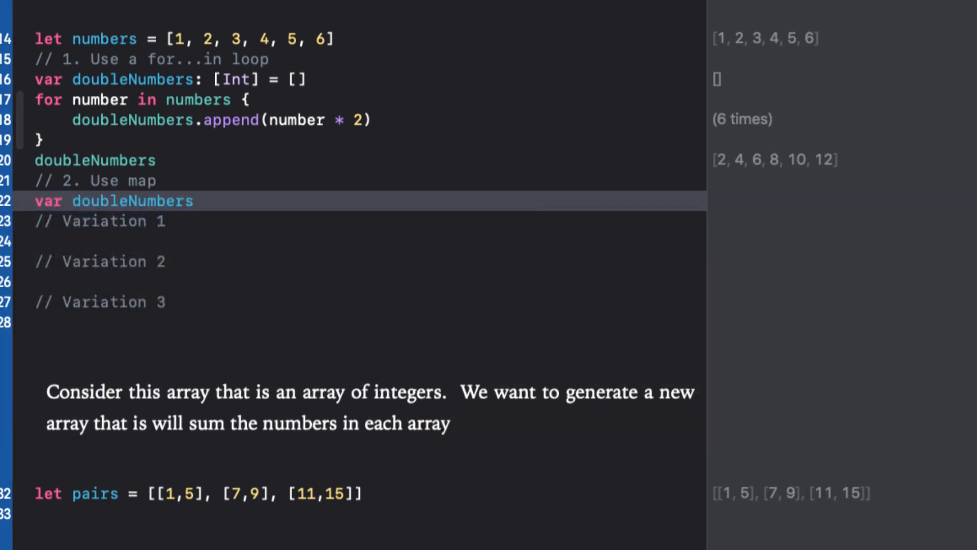
{"action": "type", "text": "Map"}
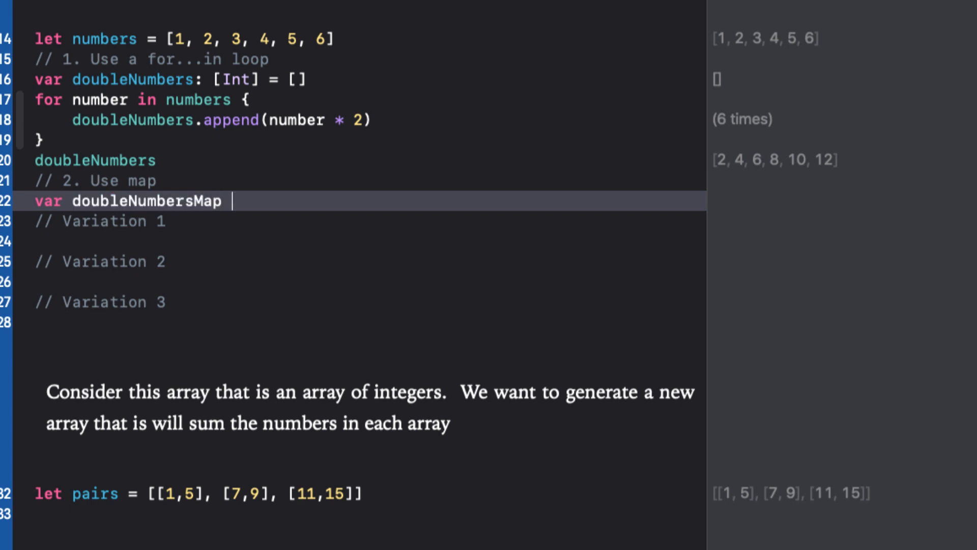
{"action": "type", "text": "= n"}
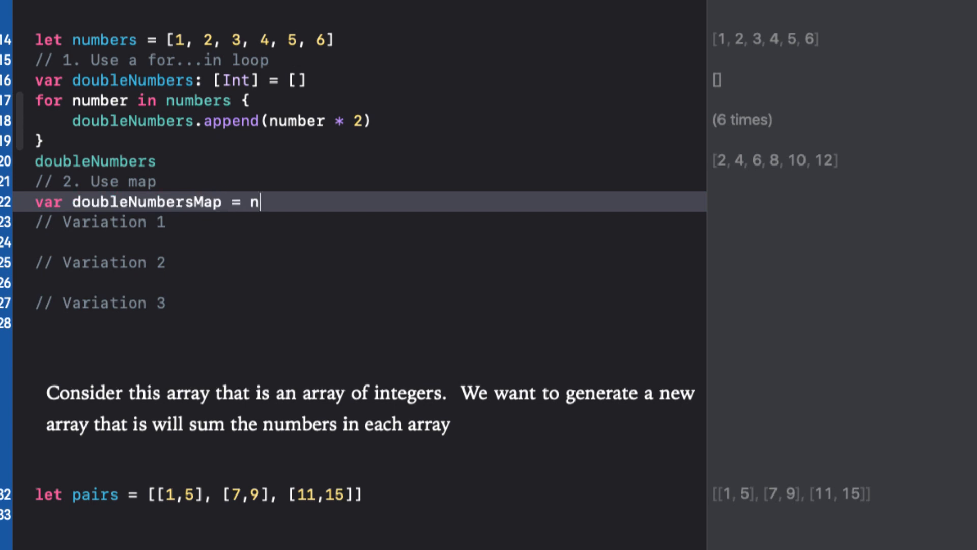
{"action": "type", "text": "umbers."}
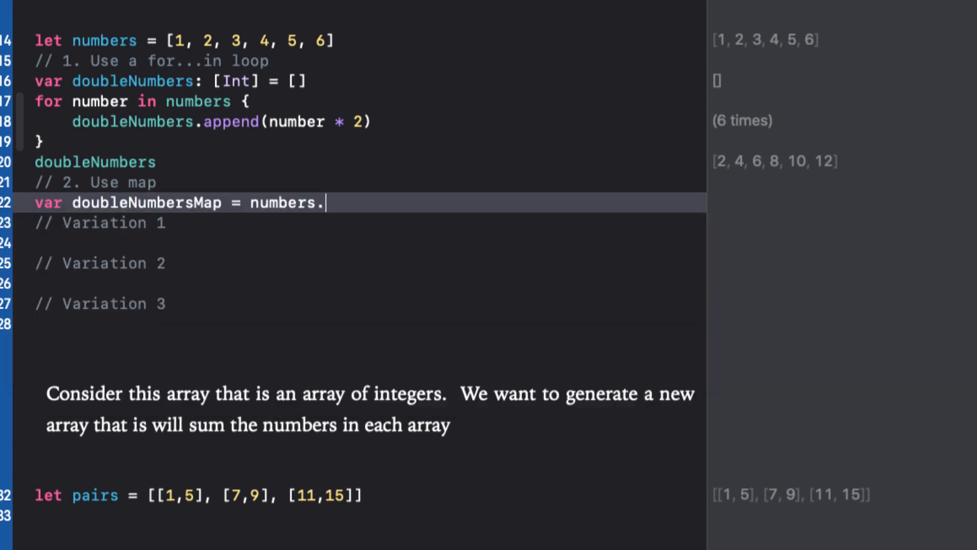
{"action": "type", "text": "map { (Int) -> T i"}
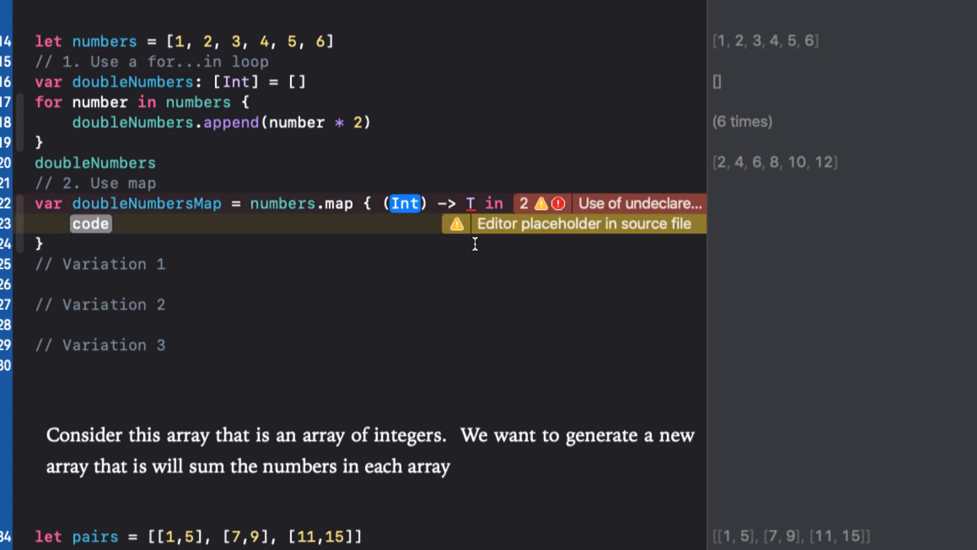
Step: Fill the map closure with parameter number, returning Int as number * 2
{"action": "type", "text": "number"}
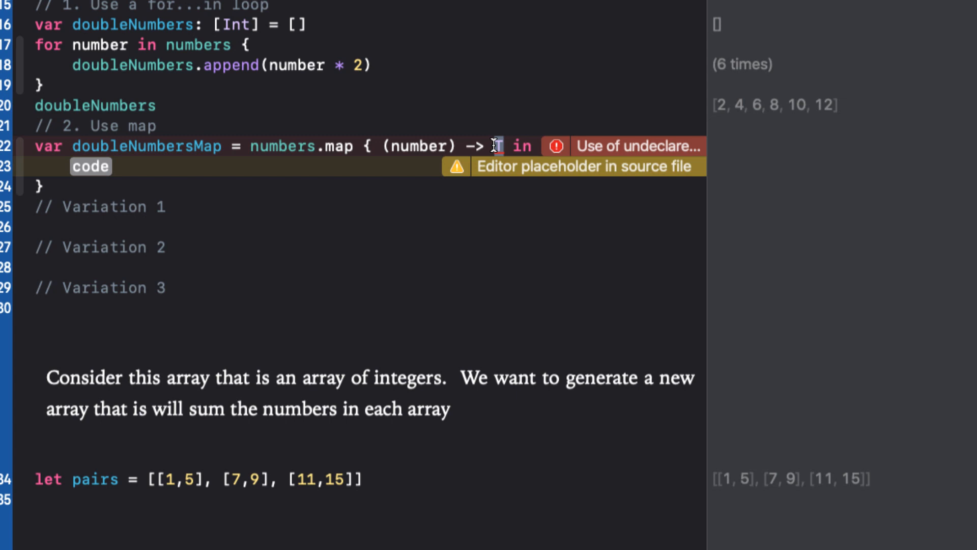
{"action": "type", "text": "Int"}
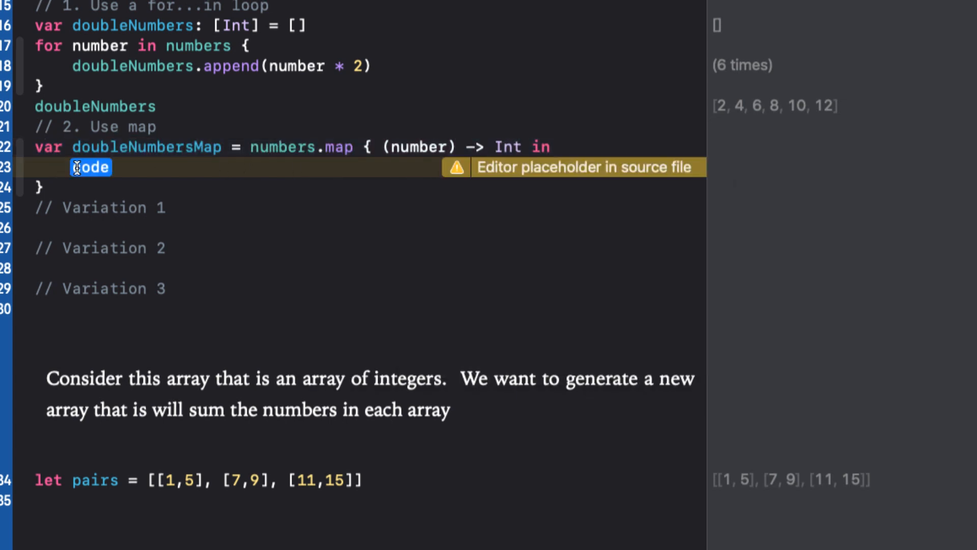
{"action": "type", "text": "return n"}
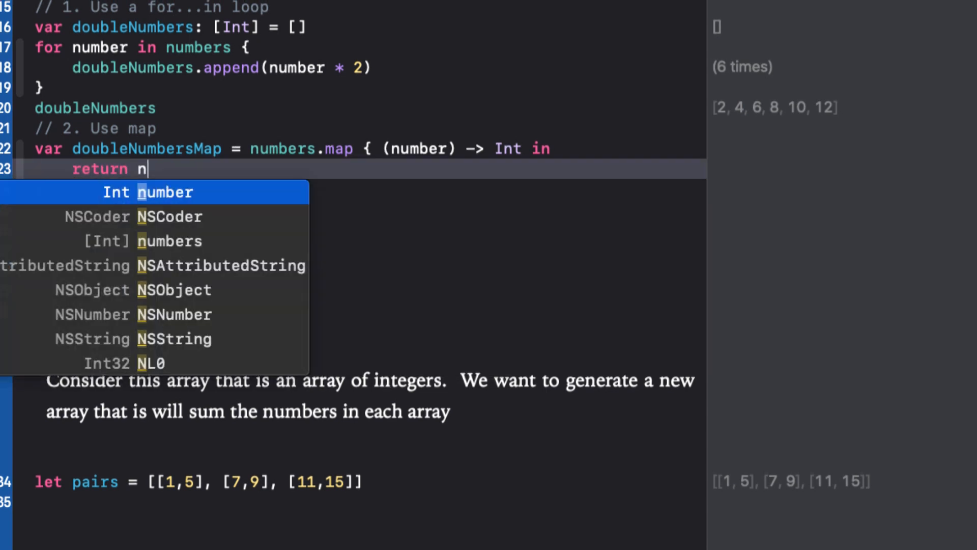
{"action": "type", "text": "umber"}
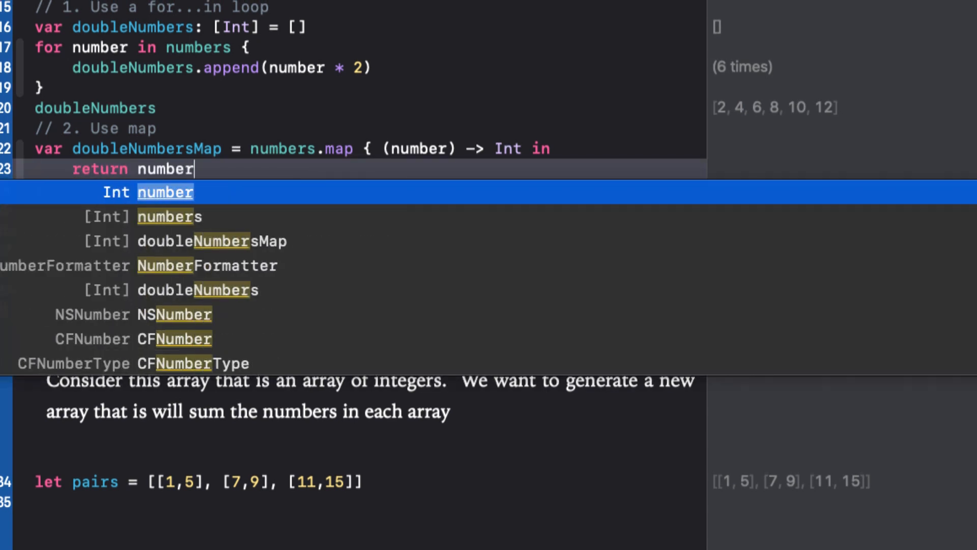
{"action": "type", "text": "* 2"}
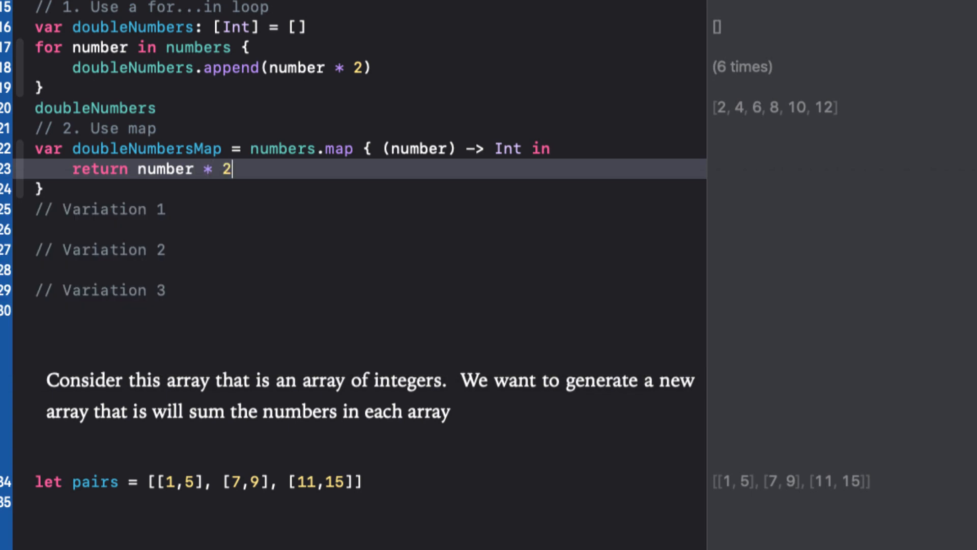
{"action": "left_click", "coordinate": [61, 310]}
{"action": "type", "text": "doubleNumbersMap"}
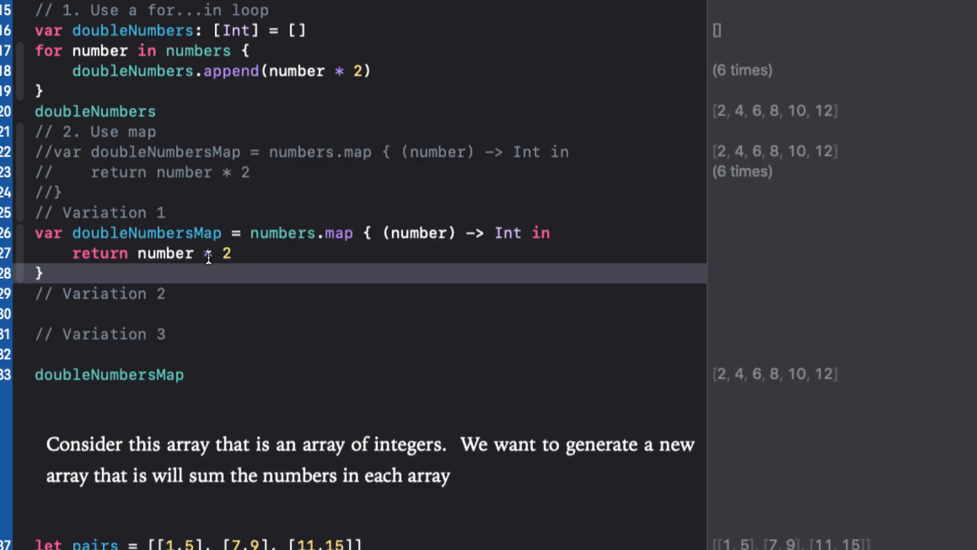
Step: Select the return keyword in the Variation 1 copy of the map closure
{"action": "double_click", "coordinate": [101, 253]}
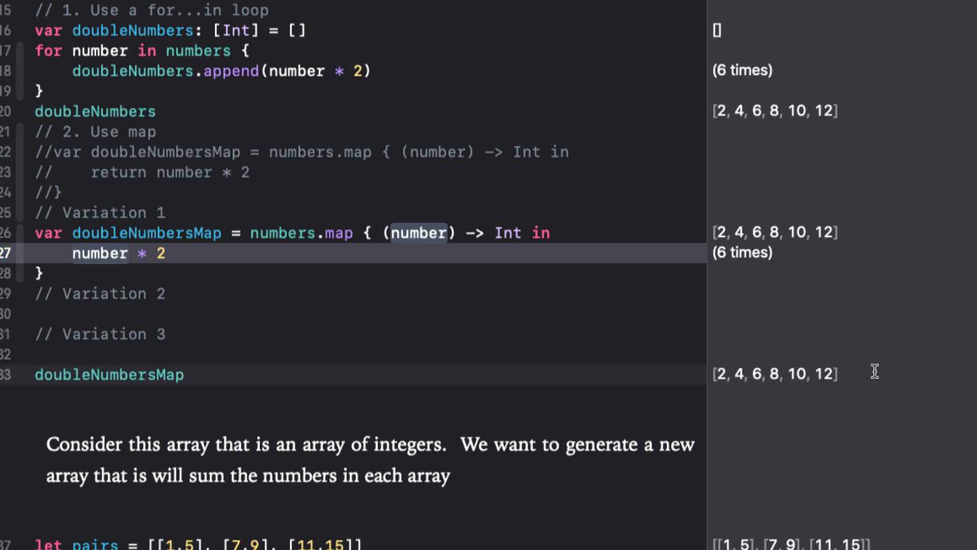
{"action": "mouse_move", "coordinate": [55, 273]}
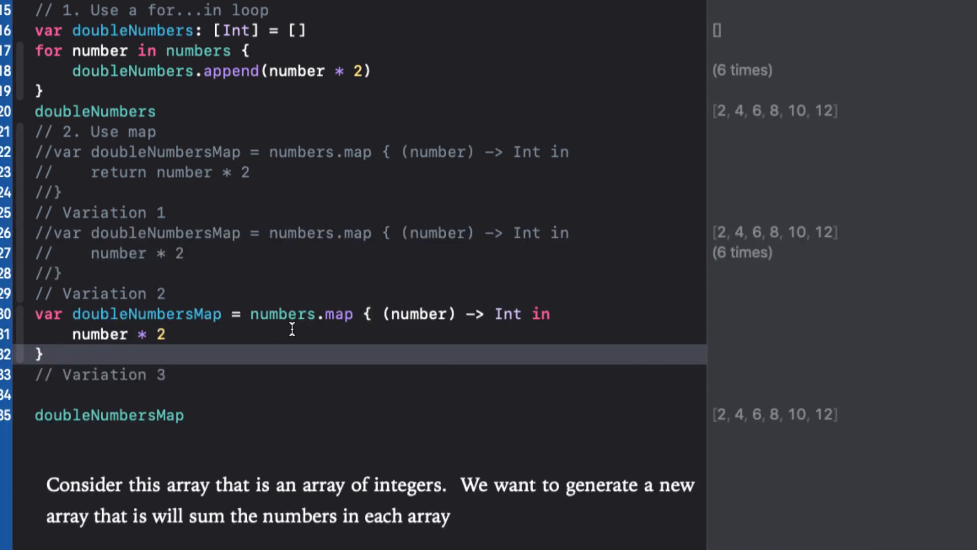
{"action": "mouse_move", "coordinate": [292, 329]}
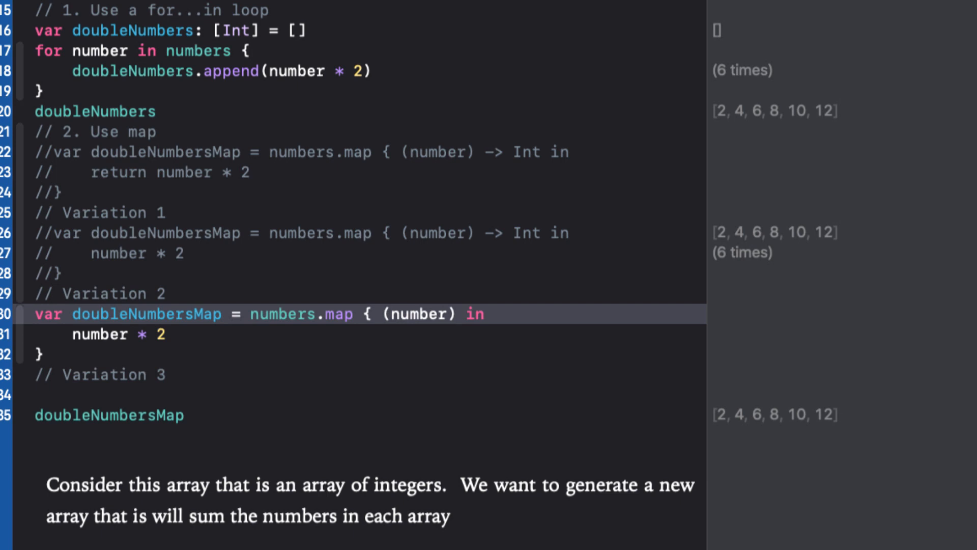
Step: Rewrite the Variation 3 closure as the one-line shorthand numbers.map {$0 * 2}
{"action": "left_click", "coordinate": [457, 314]}
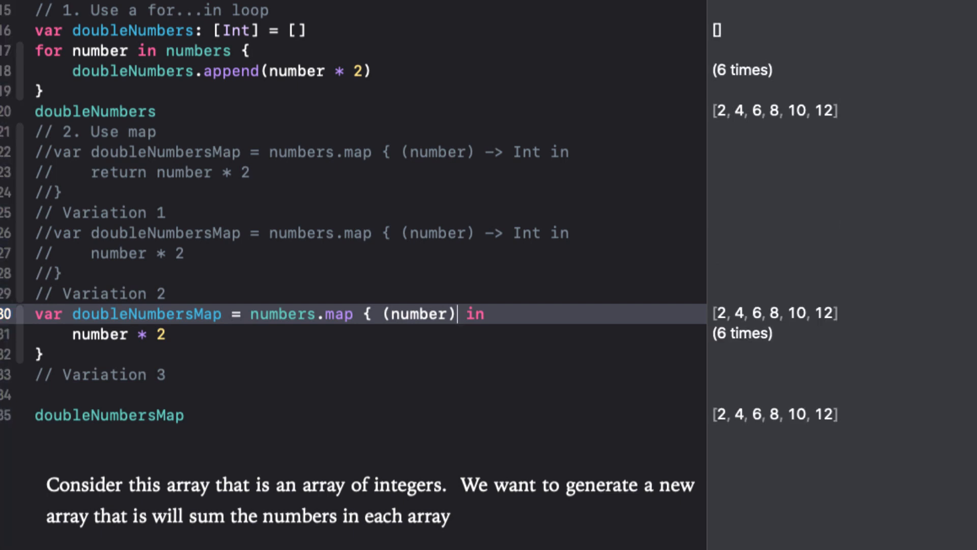
{"action": "mouse_move", "coordinate": [90, 352]}
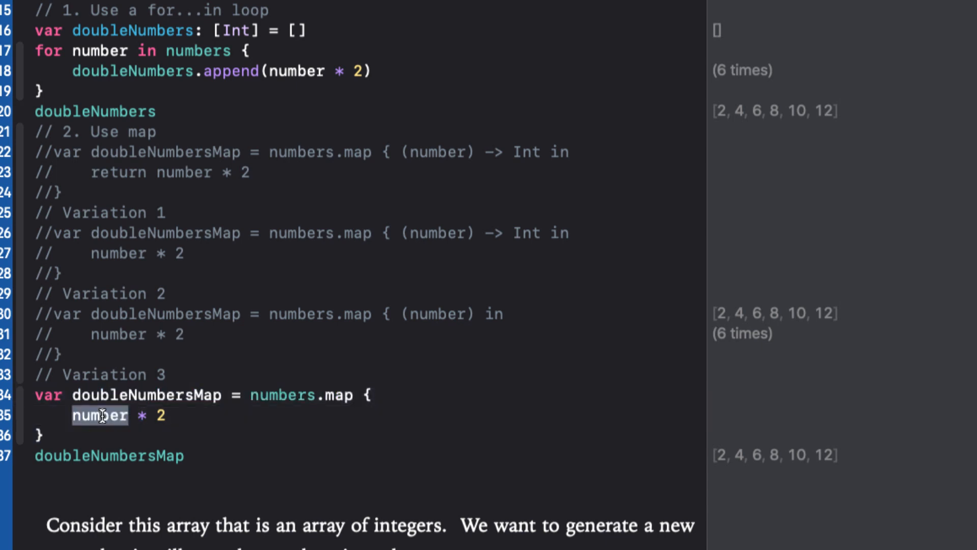
{"action": "type", "text": "$0 * 2}"}
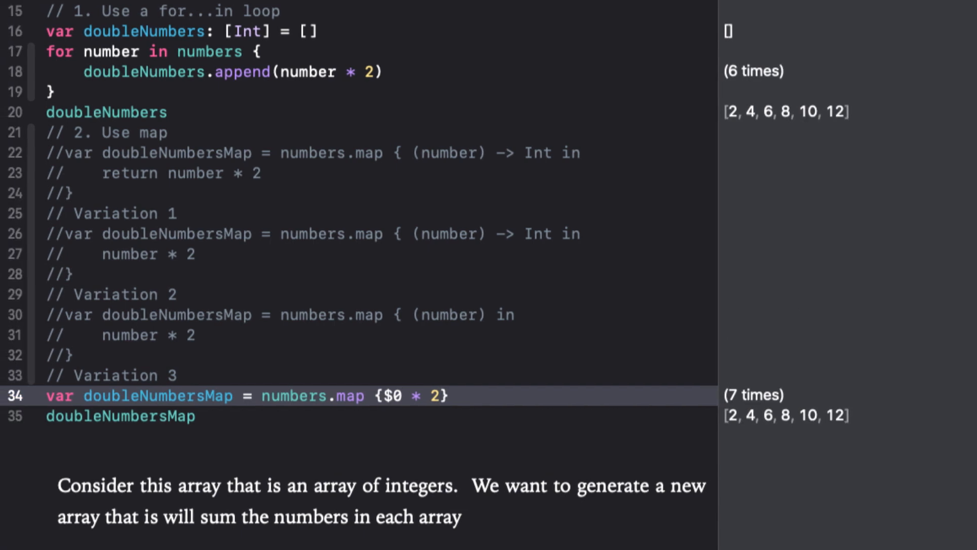
{"action": "scroll", "scroll_direction": "down", "scroll_amount": 3}
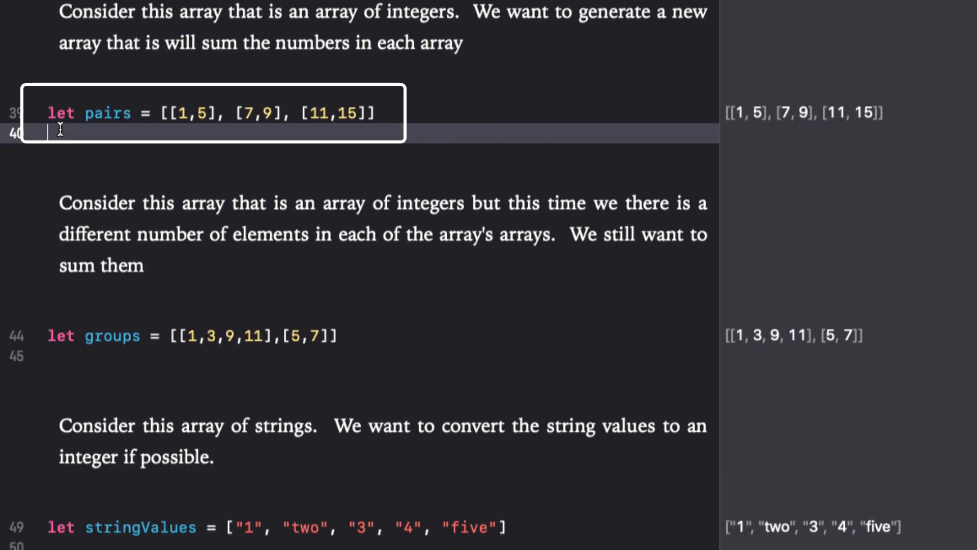
{"action": "mouse_move", "coordinate": [550, 293]}
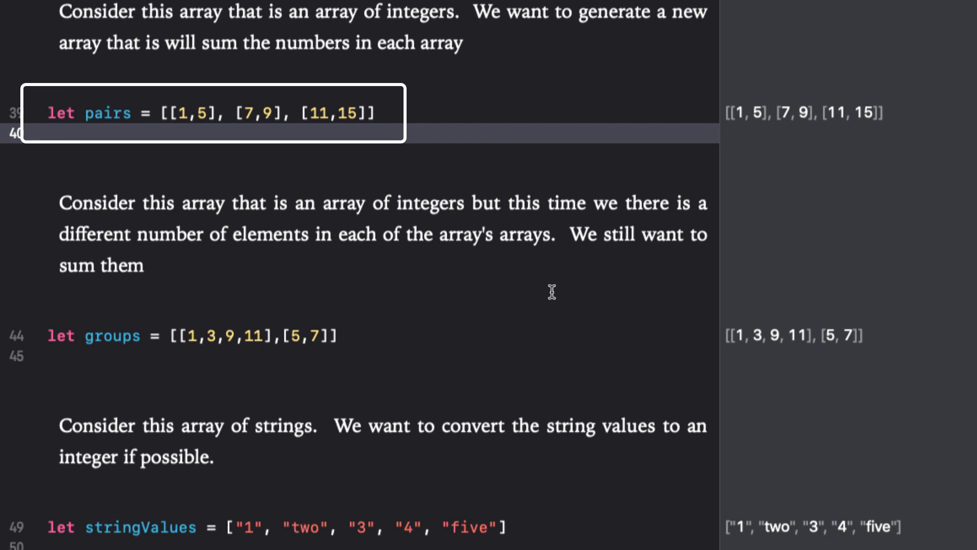
{"action": "left_click", "coordinate": [47, 133]}
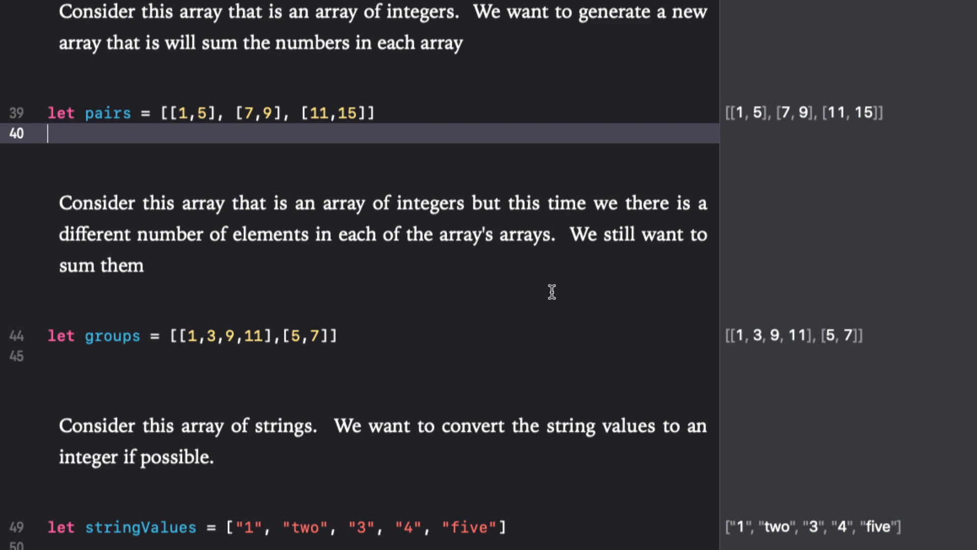
Step: Write var sums = pairs.map with a closure adding pair[0] + pair[1]
{"action": "type", "text": "var sums = pa"}
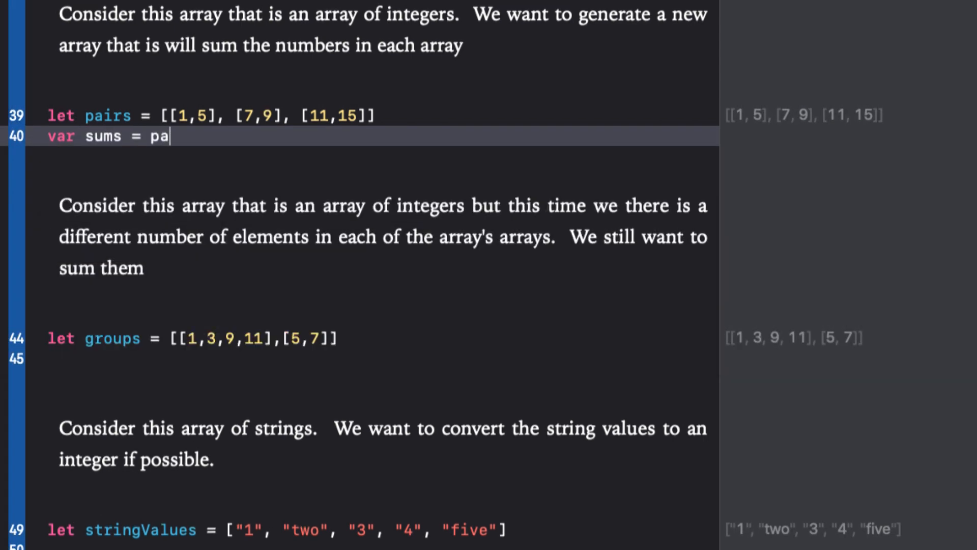
{"action": "type", "text": "irs.map { ([Int]) -> T in"}
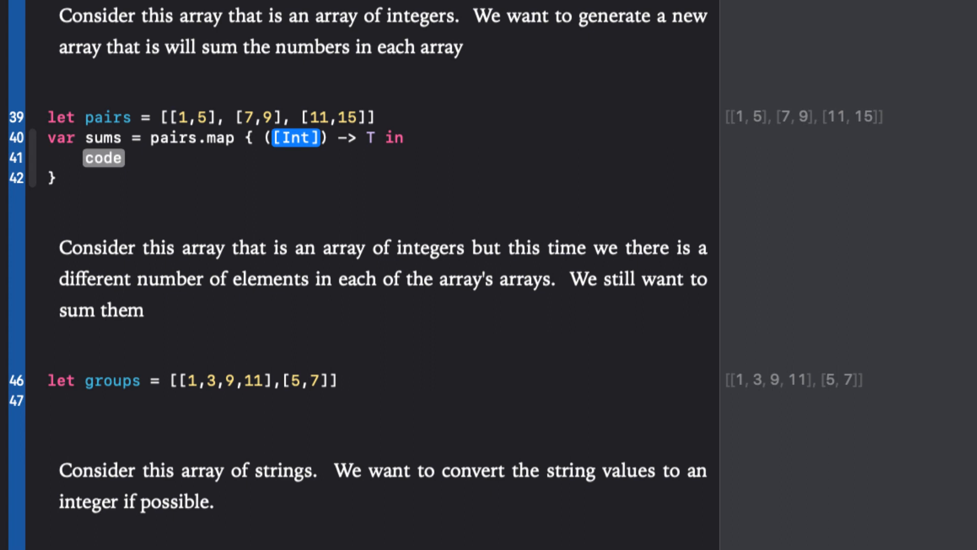
{"action": "type", "text": "pair"}
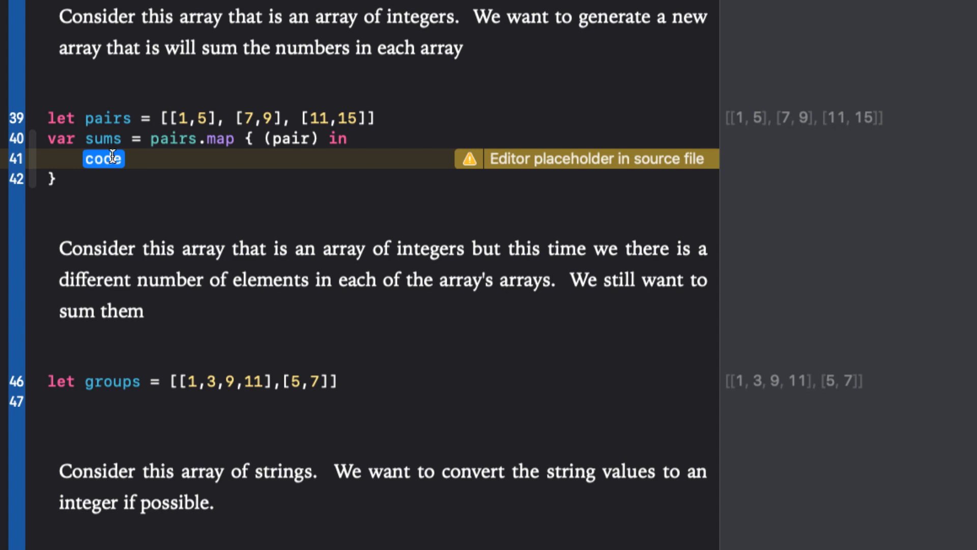
{"action": "type", "text": "pair[0]"}
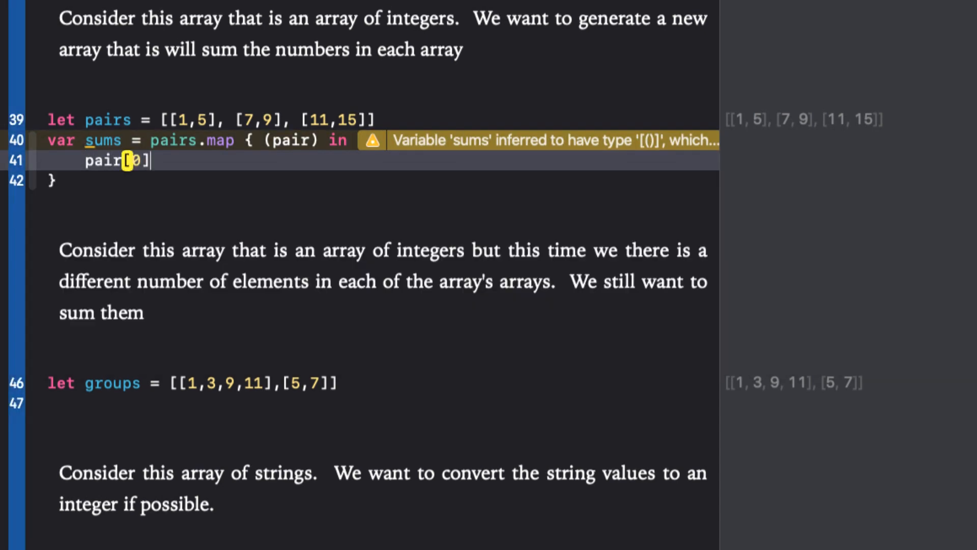
{"action": "type", "text": "+ pair[1]"}
{"action": "type", "text": "var sums = pairs.map {  $0[0] + $0[1] }"}
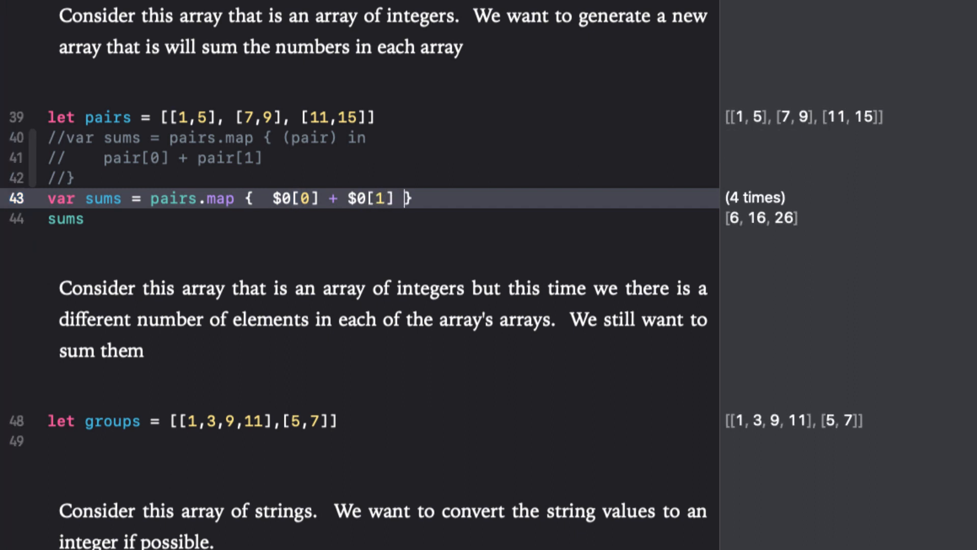
Step: Write groupSum over groups, looping to total each group into sum and returning it
{"action": "scroll", "scroll_direction": "down", "scroll_amount": 3}
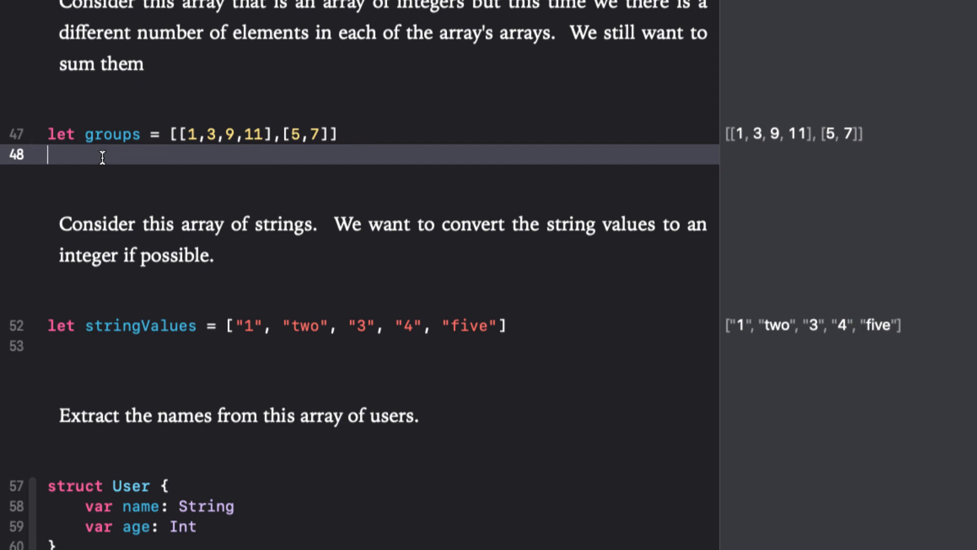
{"action": "type", "text": "var groupSum = groups.map { ([Int]) -> T in"}
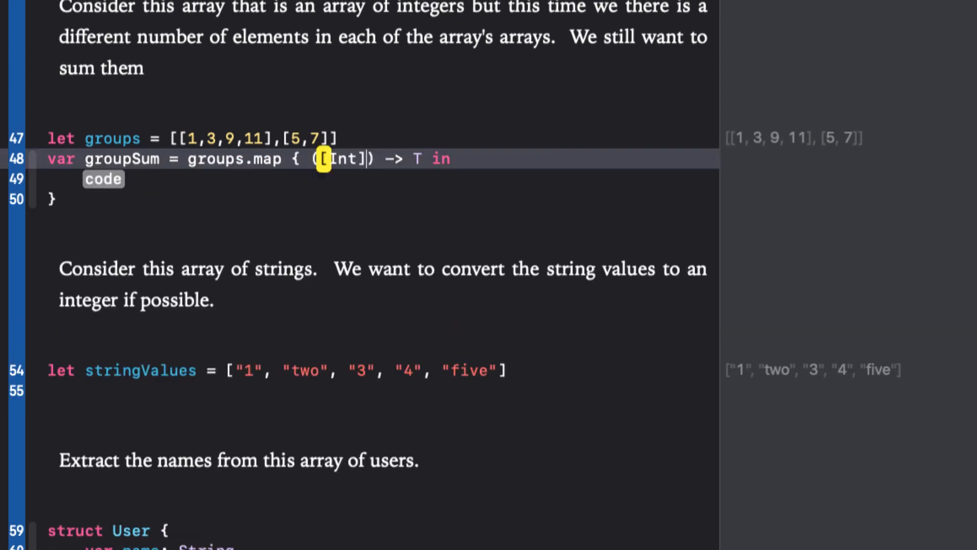
{"action": "type", "text": "group"}
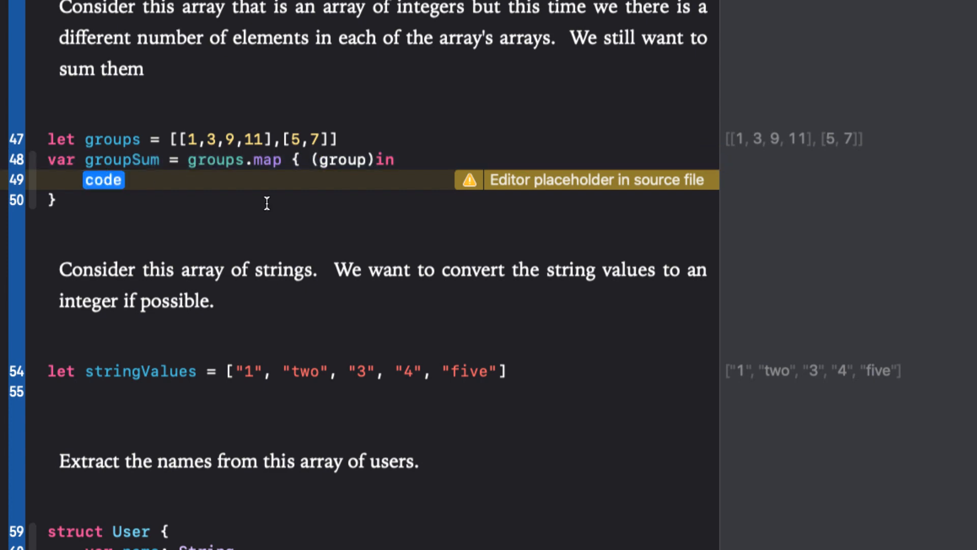
{"action": "type", "text": "var sum = 0"}
{"action": "type", "text": "for num"}
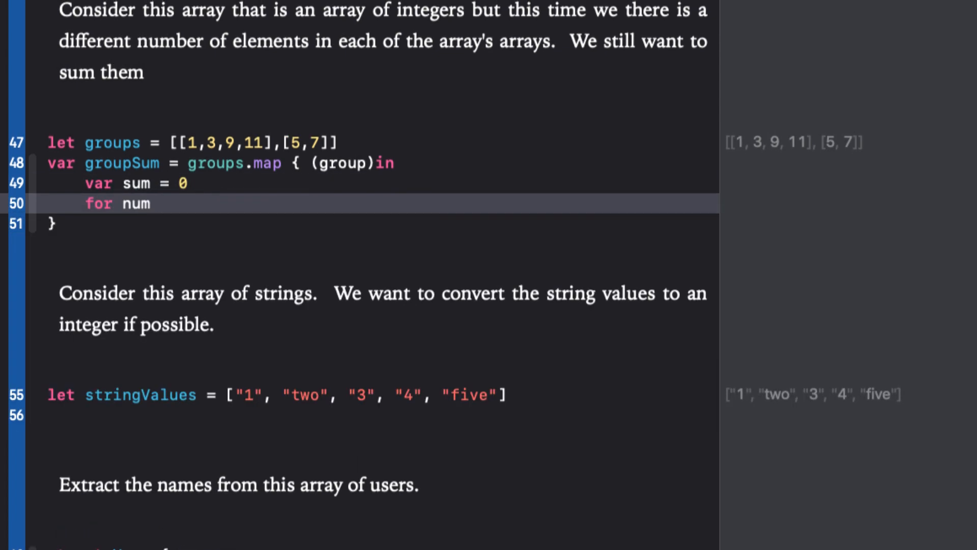
{"action": "type", "text": "in group {"}
{"action": "type", "text": "sum += num"}
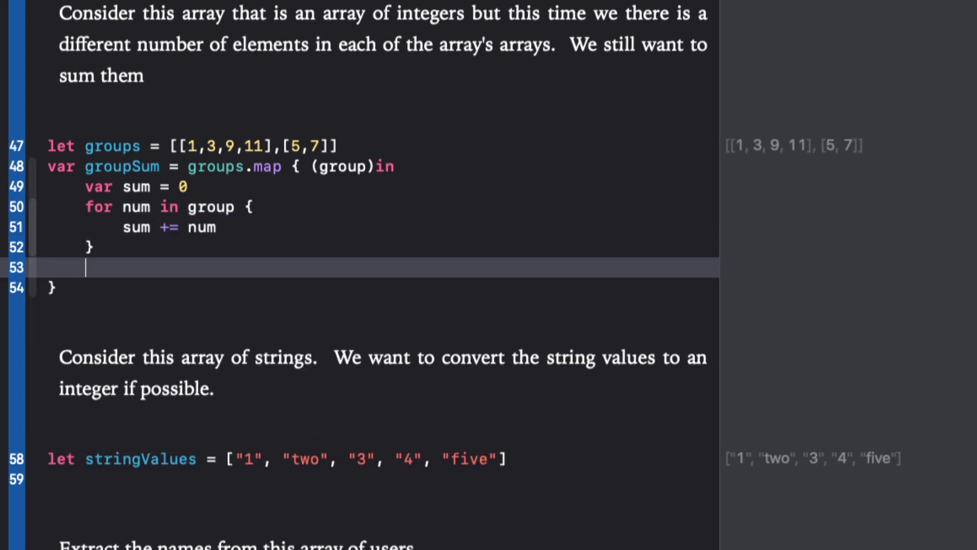
{"action": "type", "text": "return sum"}
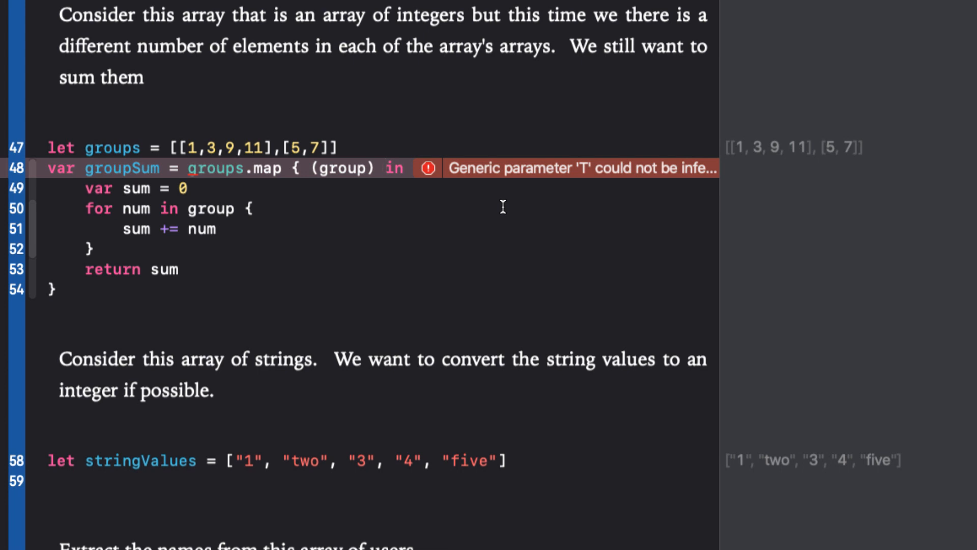
Step: Add -> Int to the groupSum closure and evaluate groupSum, showing [24, 12]
{"action": "left_click", "coordinate": [386, 168]}
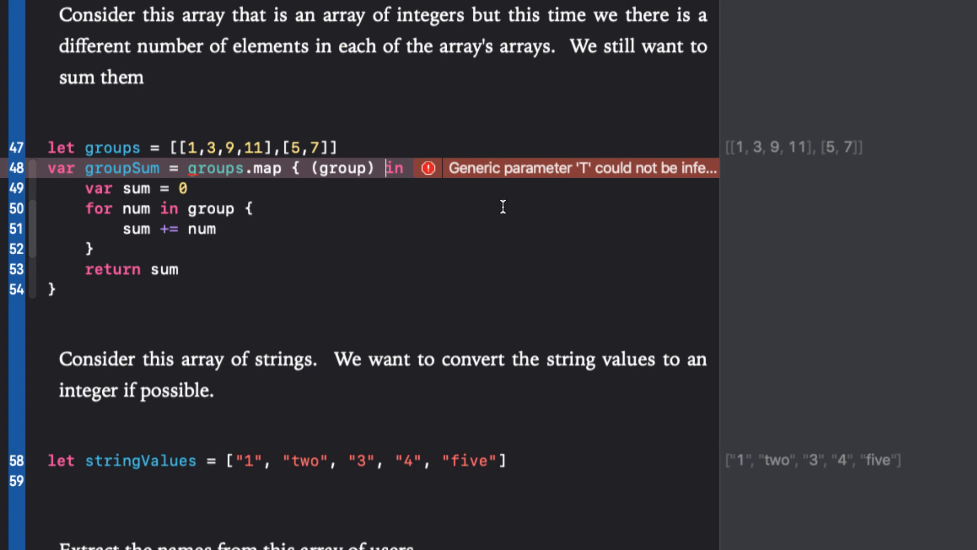
{"action": "type", "text": "-> In"}
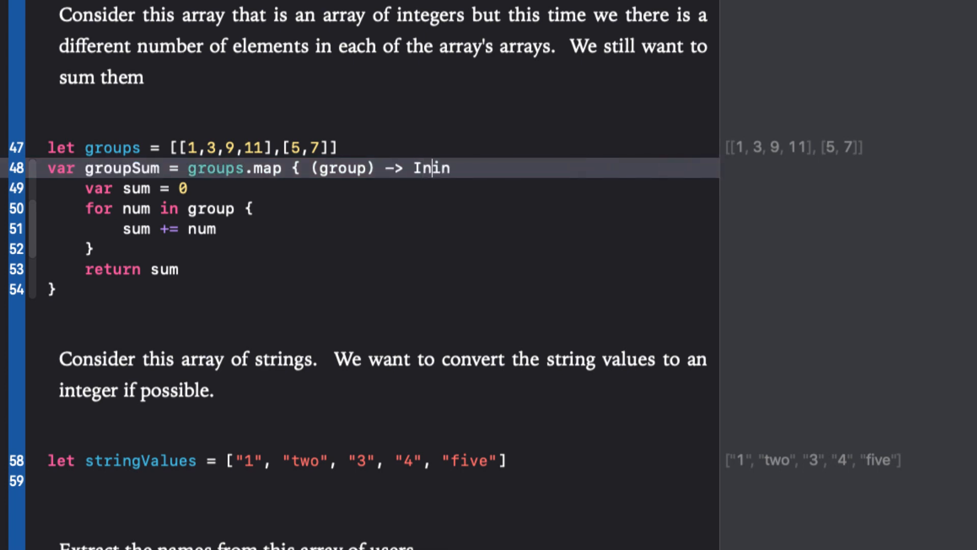
{"action": "type", "text": "t in"}
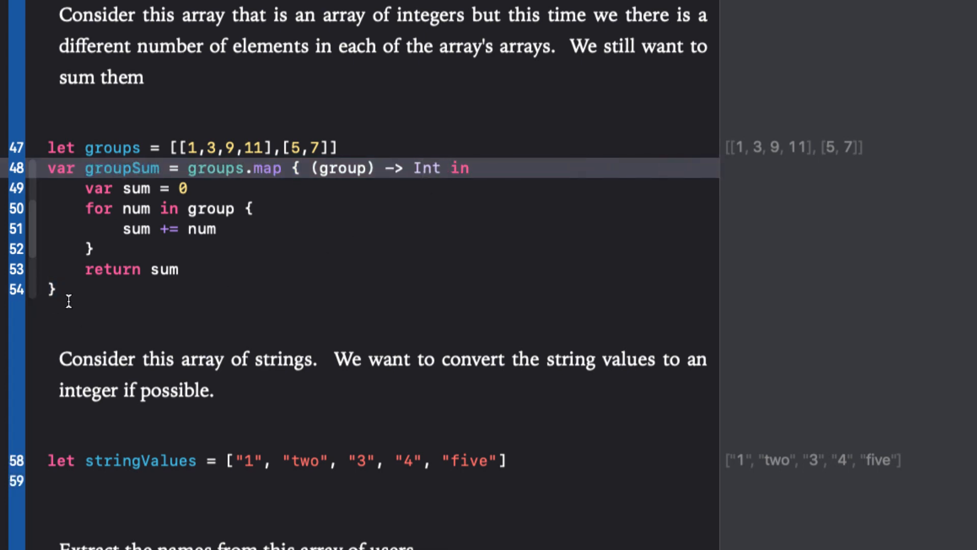
{"action": "type", "text": "group"}
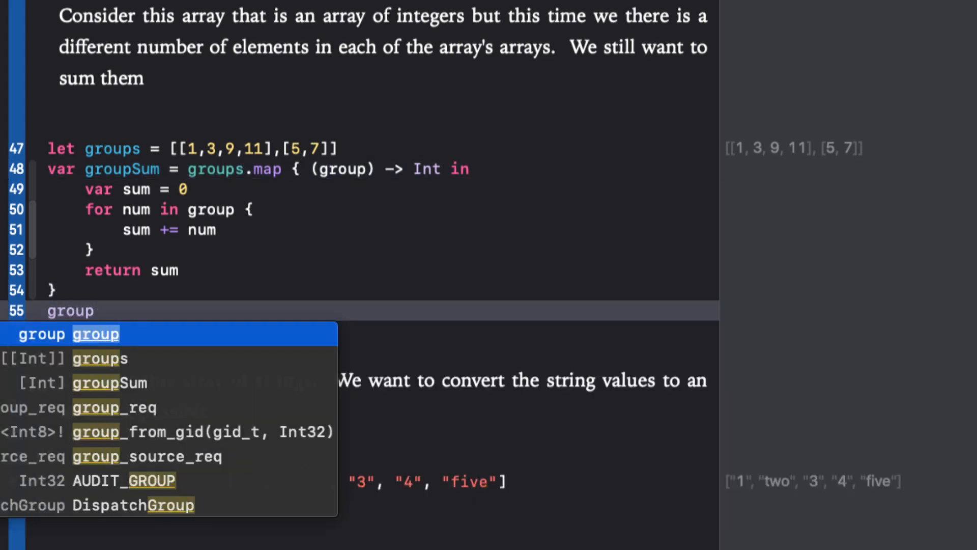
{"action": "left_click", "coordinate": [108, 382]}
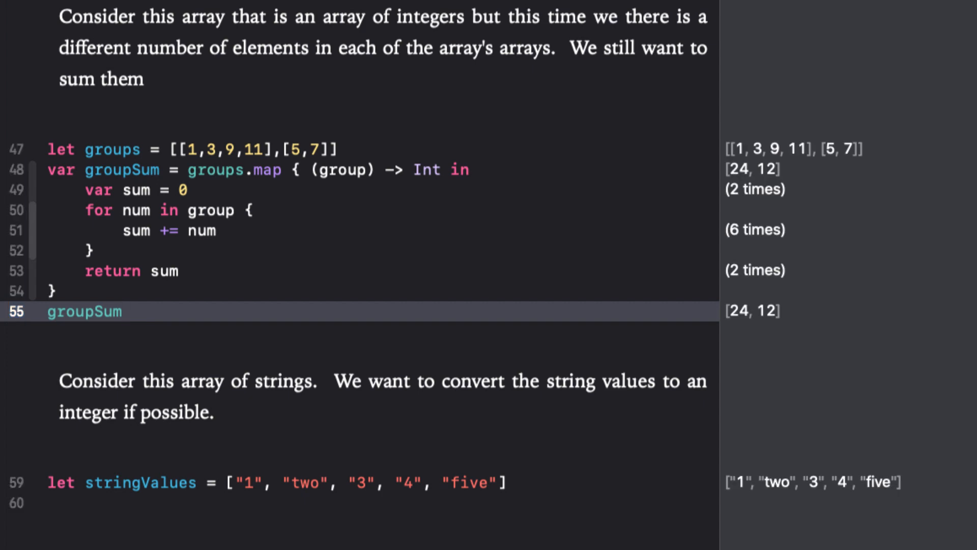
{"action": "scroll", "scroll_direction": "down", "scroll_amount": 3}
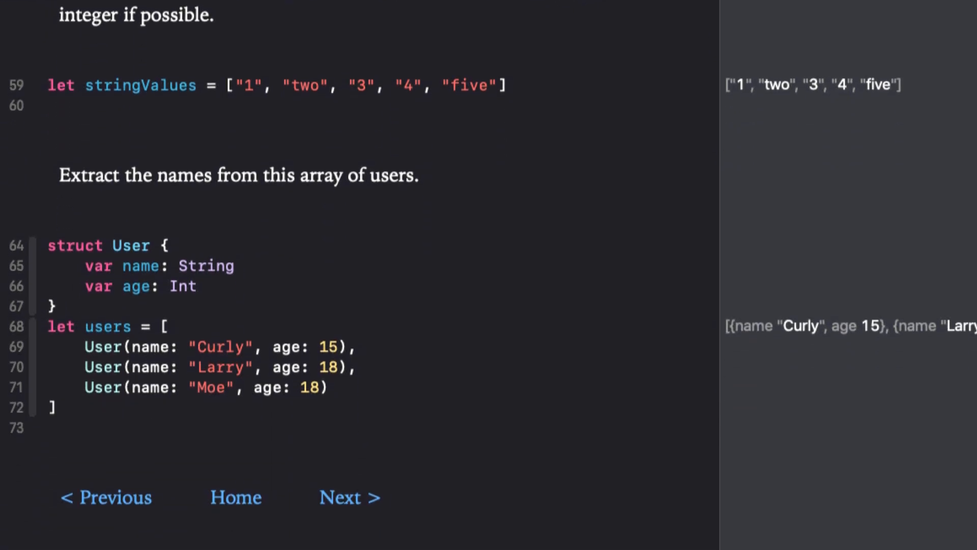
Step: Write intValues mapping stringValues through Int(value) with an Int? return type
{"action": "left_click", "coordinate": [74, 100]}
{"action": "type", "text": "let intValues = stringValues.map { (value) -> Int in"}
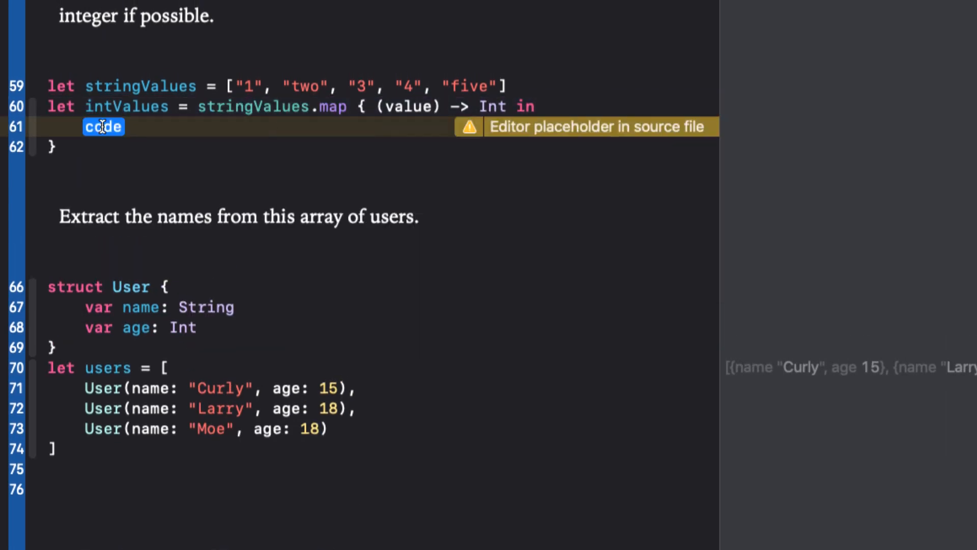
{"action": "type", "text": "Int(value)"}
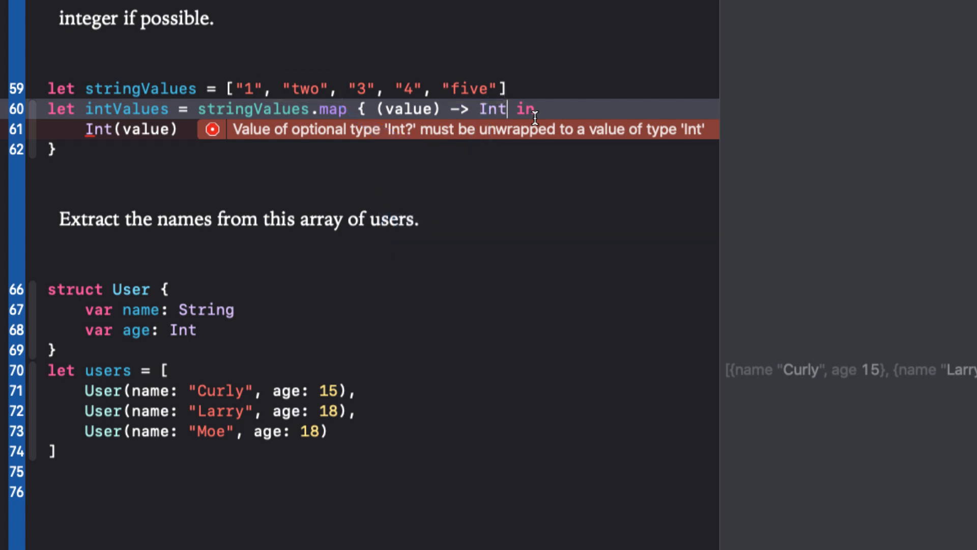
{"action": "type", "text": "?"}
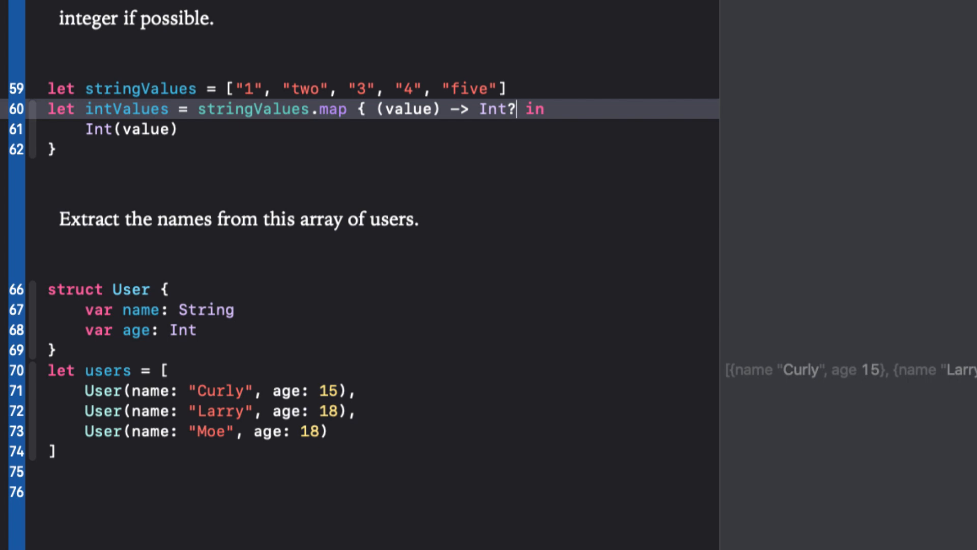
{"action": "mouse_move", "coordinate": [394, 119]}
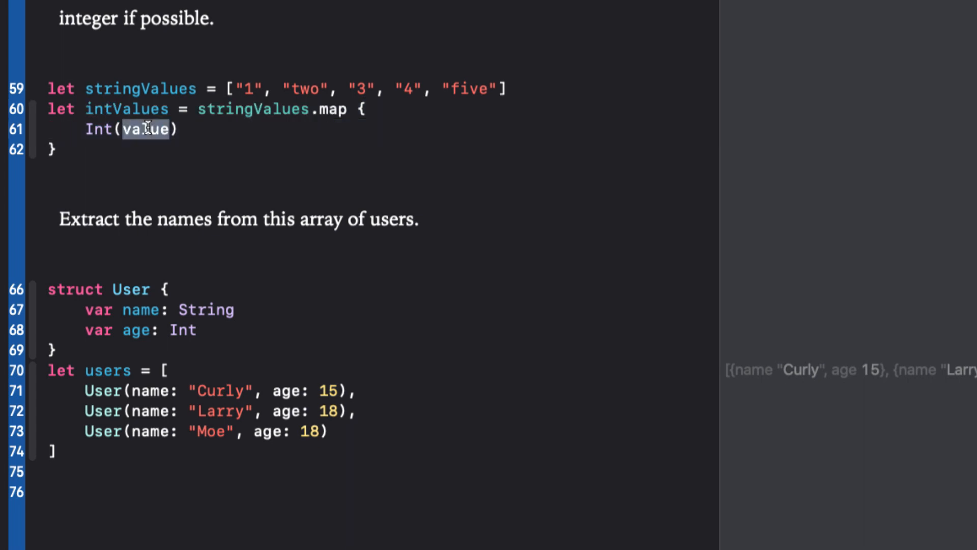
Step: Shorten intValues to Int($0), then add a copy with ?? -1, giving [1, -1, 3, 4, -1]
{"action": "type", "text": "$0) }"}
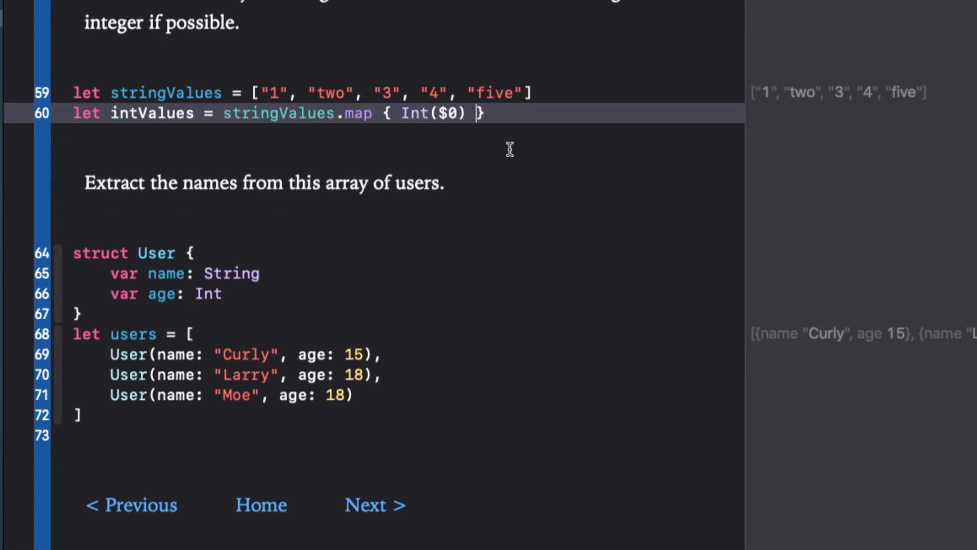
{"action": "key", "text": "return"}
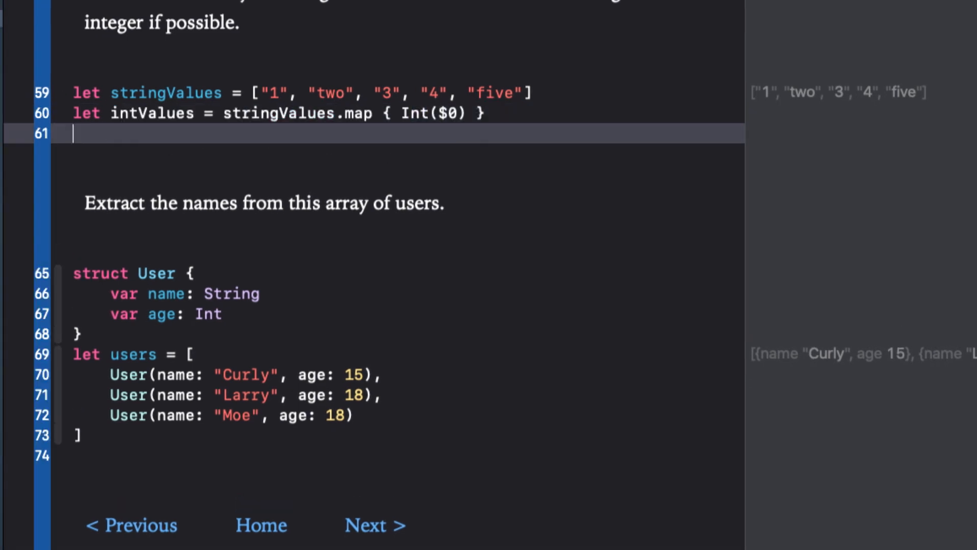
{"action": "type", "text": "intValues"}
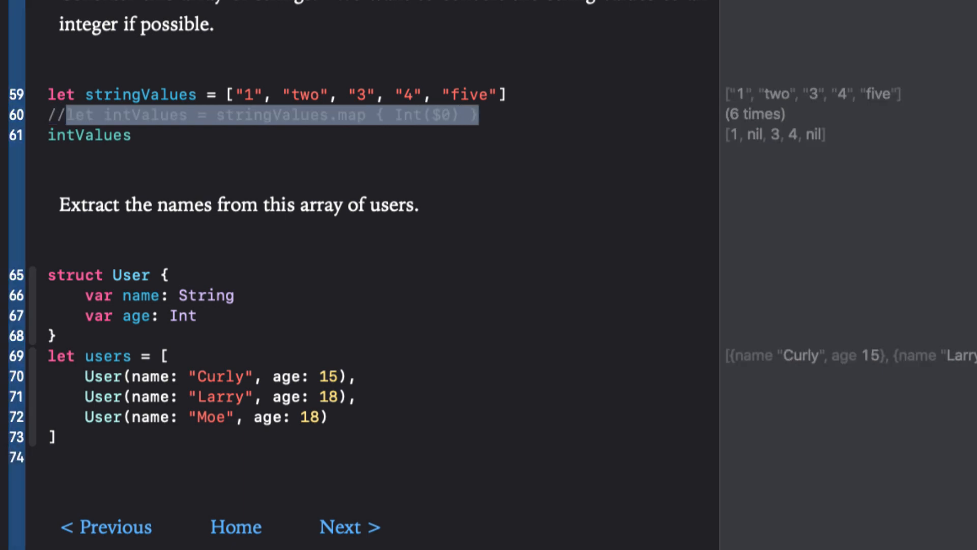
{"action": "key", "text": "Return"}
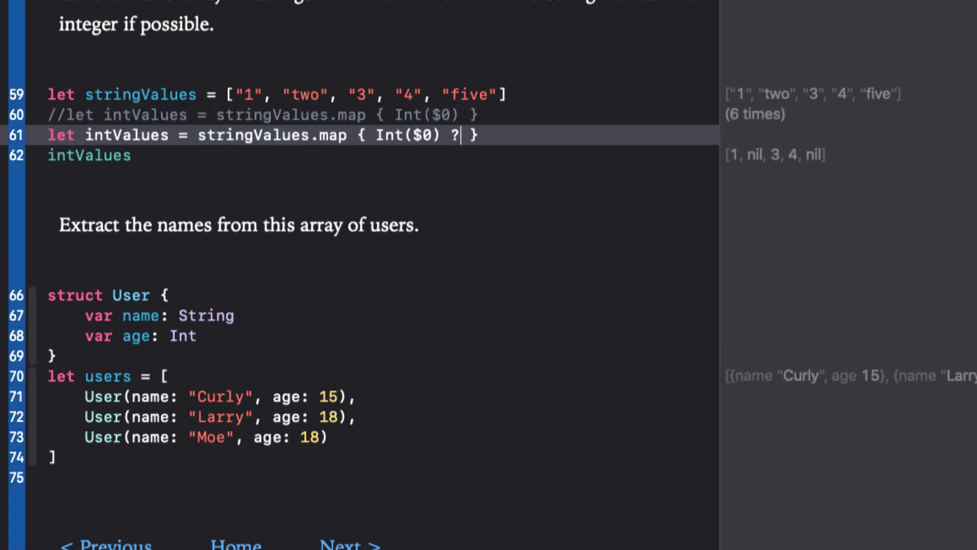
{"action": "type", "text": "? -1"}
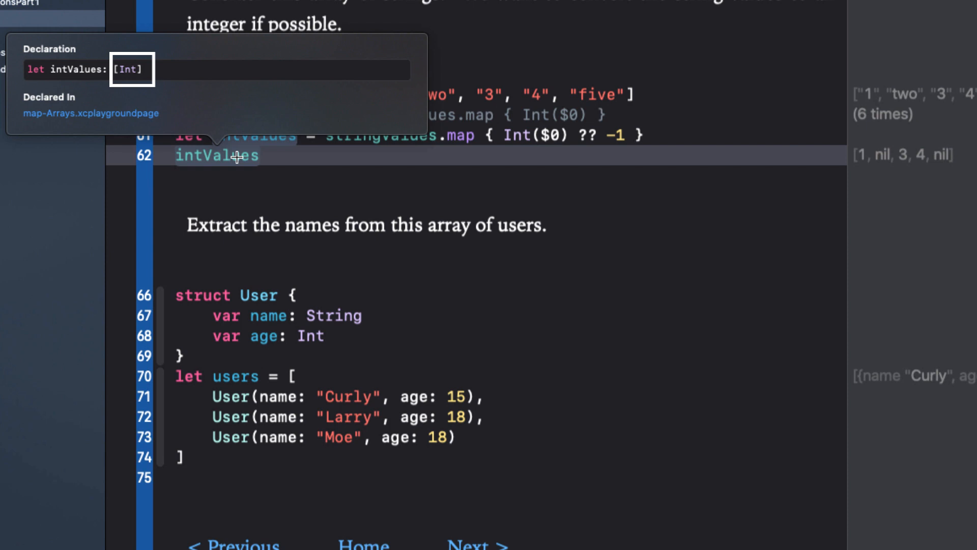
{"action": "mouse_move", "coordinate": [280, 156]}
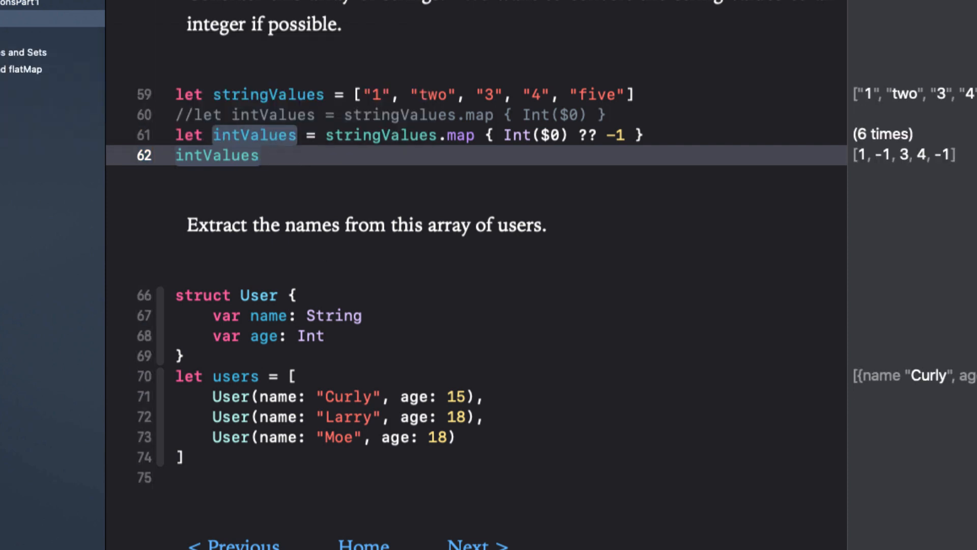
Step: Add let names = users.map { $0.name } below the users array and list names
{"action": "scroll", "scroll_direction": "up", "scroll_amount": 3}
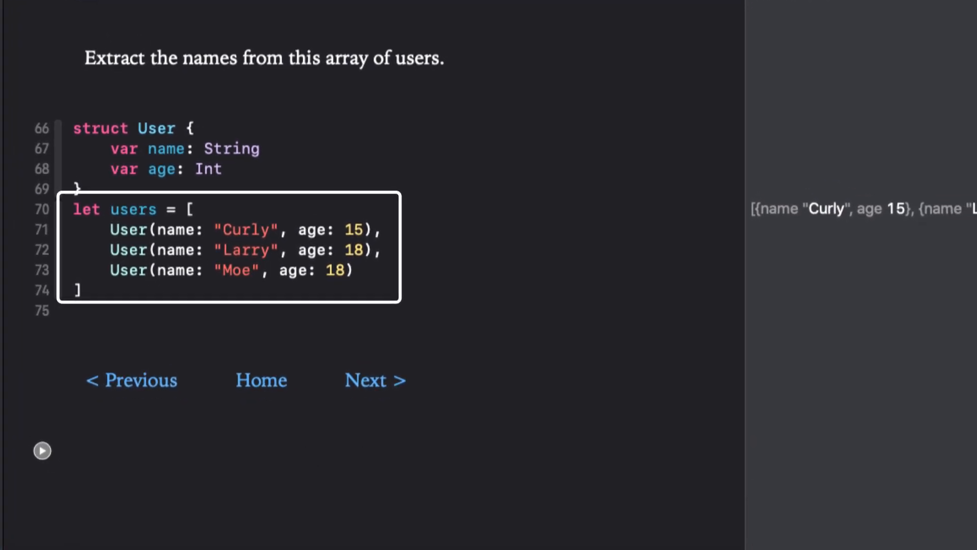
{"action": "mouse_move", "coordinate": [106, 316]}
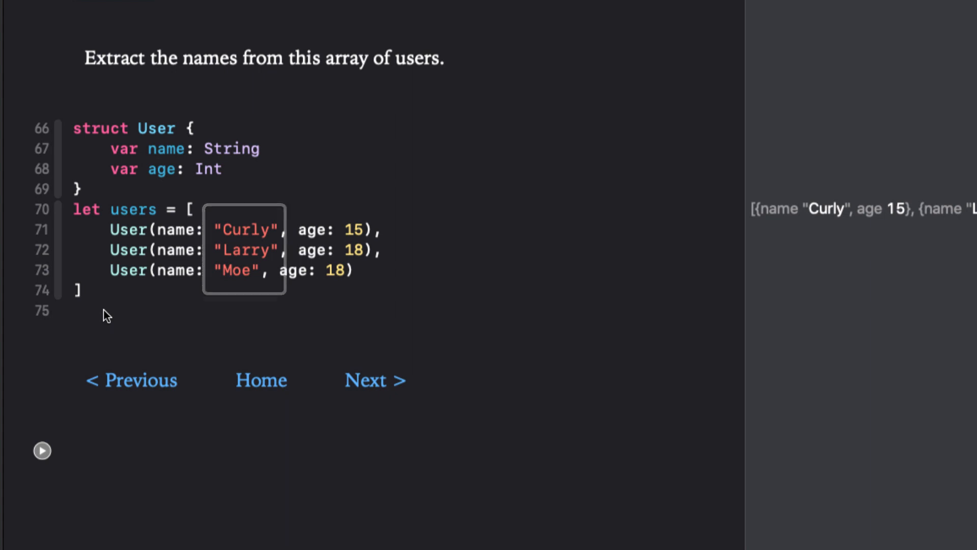
{"action": "left_click", "coordinate": [104, 311]}
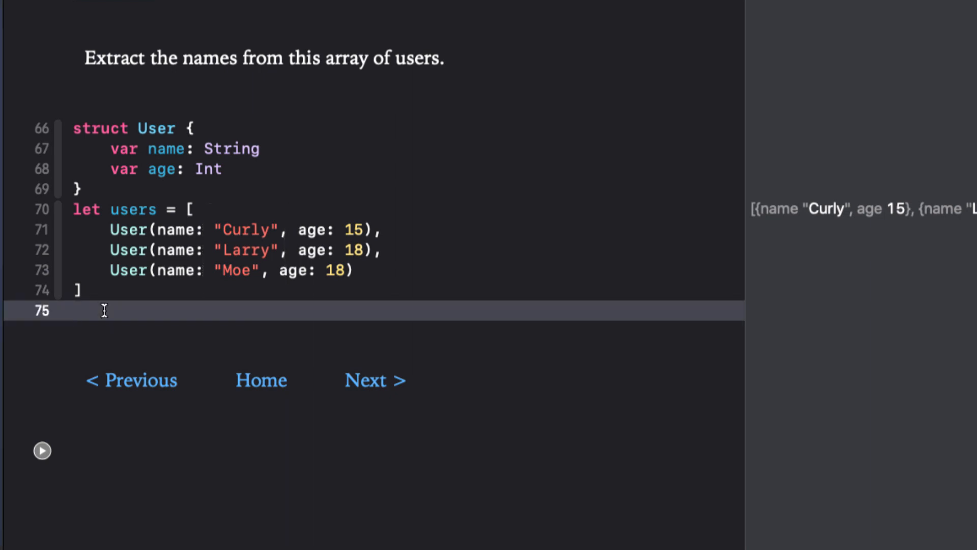
{"action": "type", "text": "let names = users.map { (User) -> T in"}
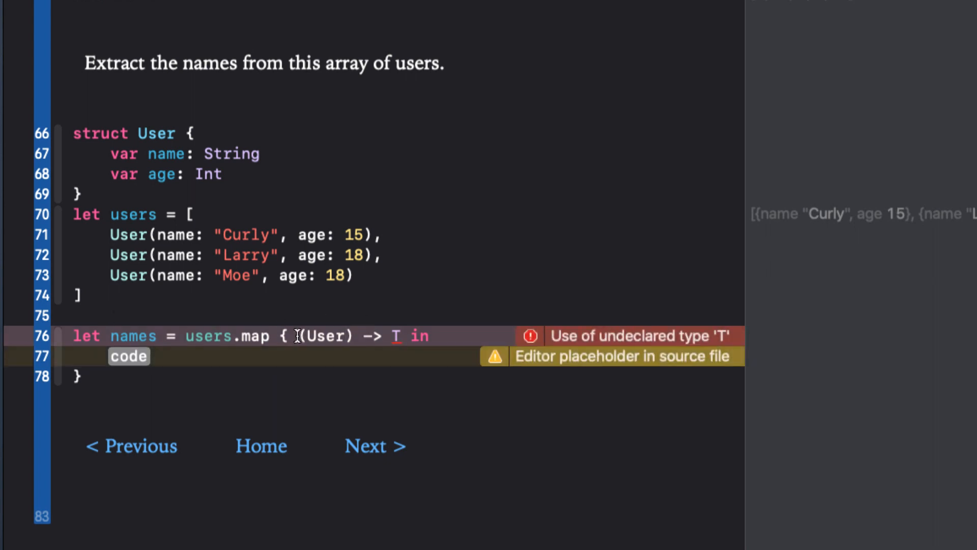
{"action": "key", "text": "backspace"}
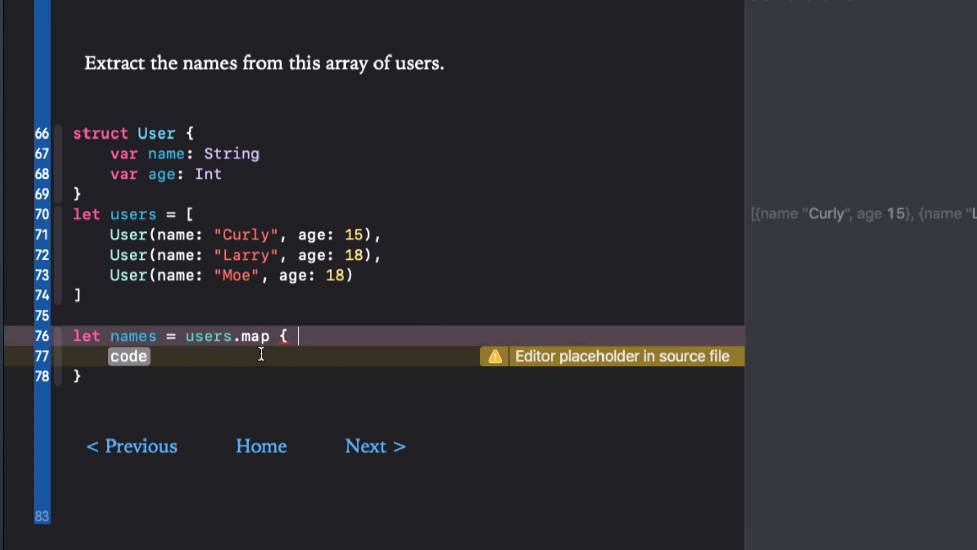
{"action": "type", "text": "$0"}
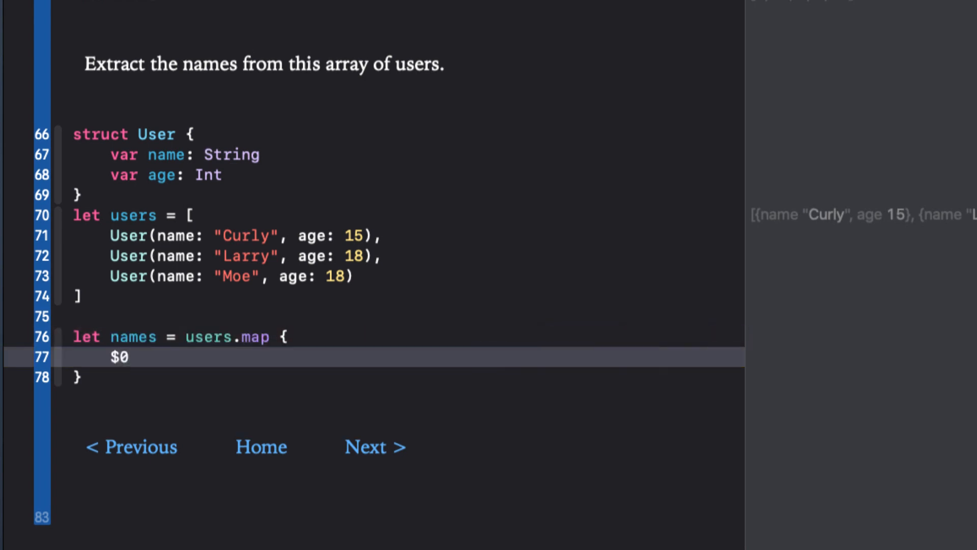
{"action": "type", "text": ".name }"}
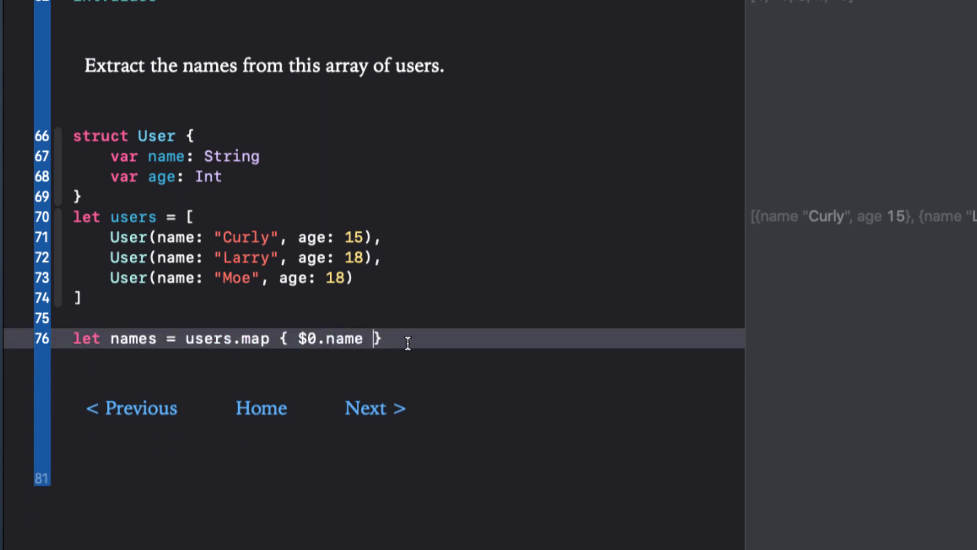
{"action": "type", "text": "names"}
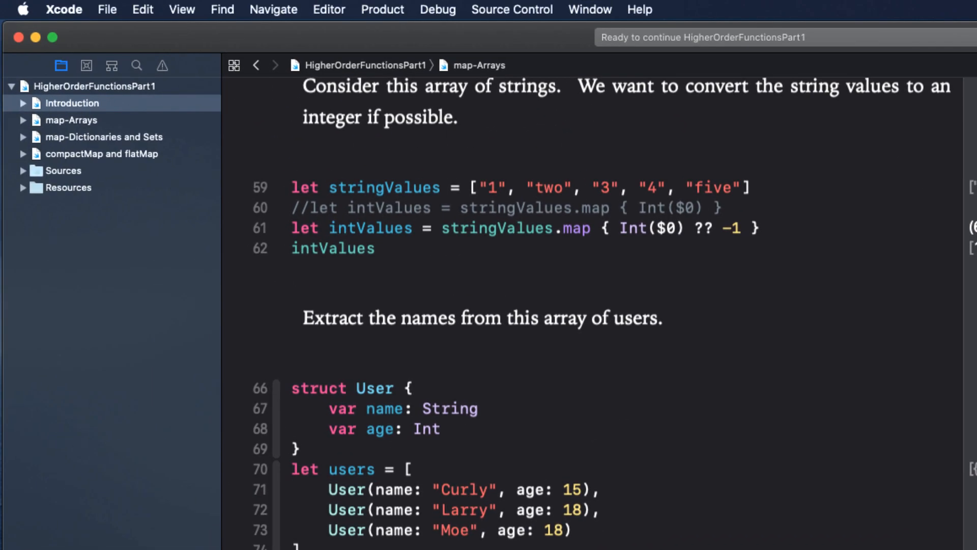
Step: On the map-Dictionaries and Sets page, define tempAvgF mapping tempAvgC to [season: temp * 9 / 5 + 32]
{"action": "left_click", "coordinate": [102, 136]}
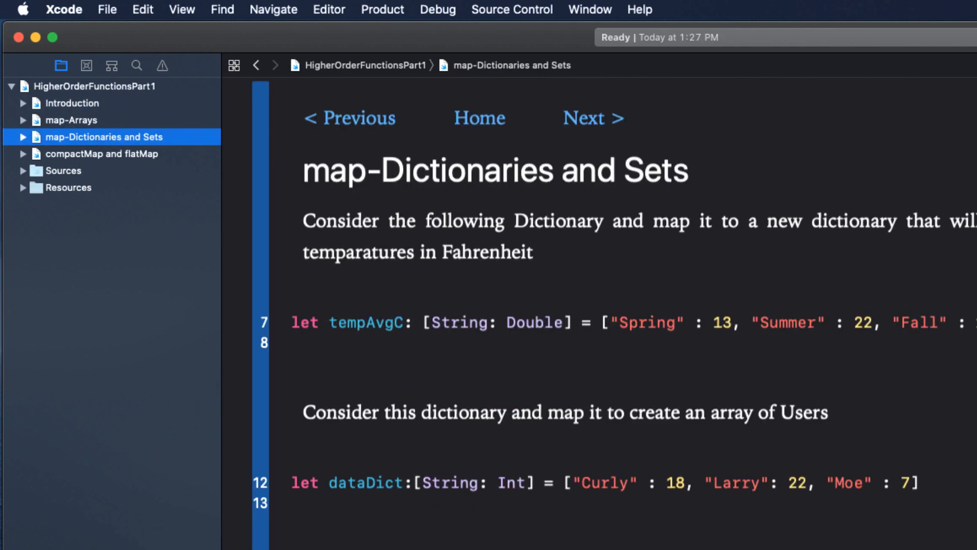
{"action": "scroll", "scroll_direction": "down", "scroll_amount": 3}
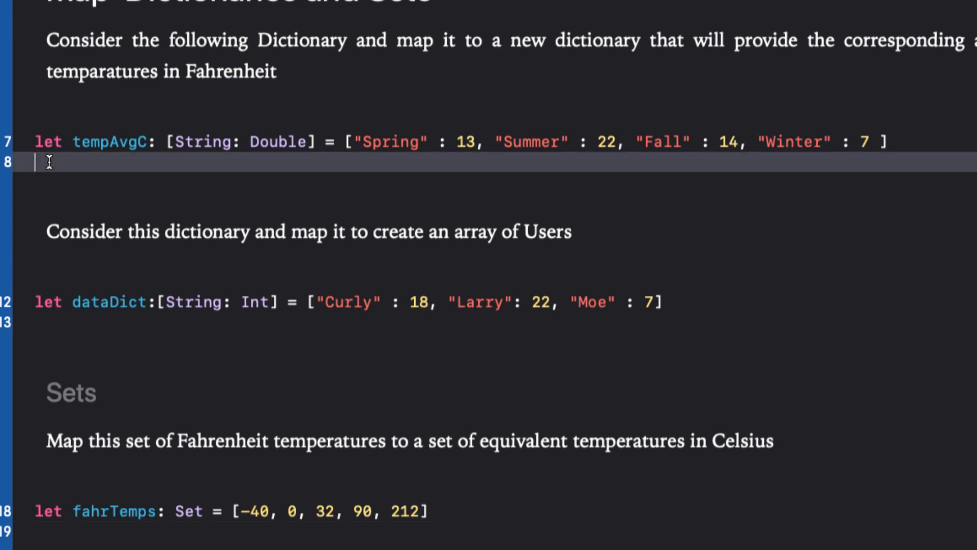
{"action": "type", "text": "let tempV"}
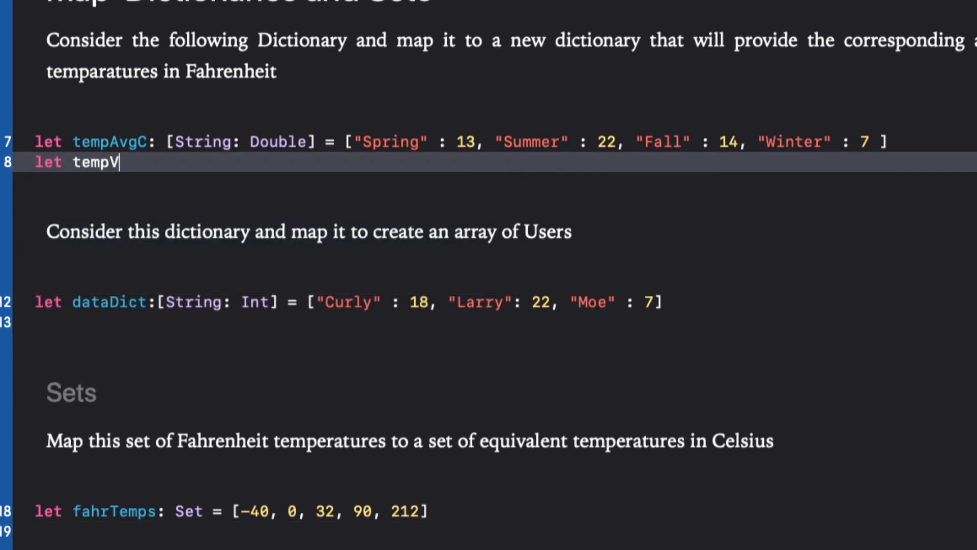
{"action": "type", "text": "AvgF"}
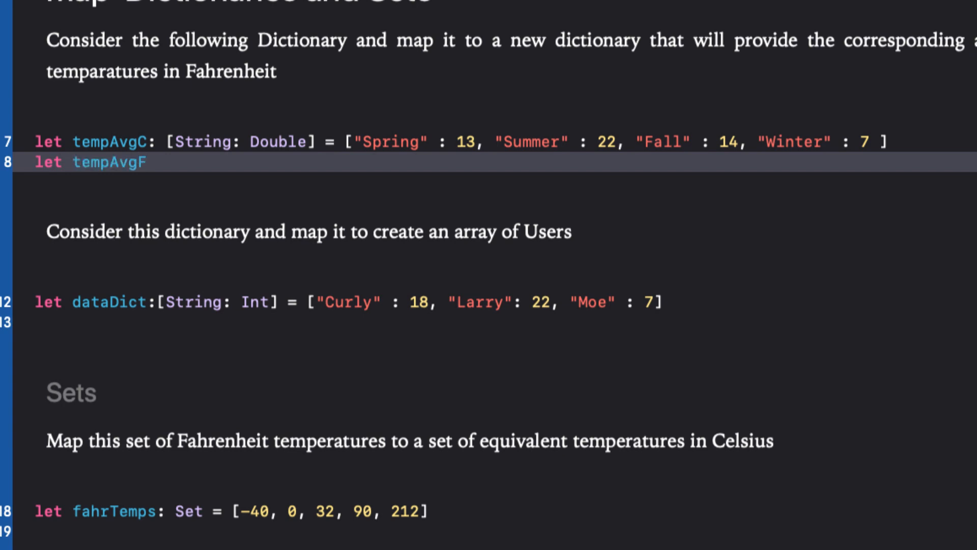
{"action": "type", "text": "= tempAvg"}
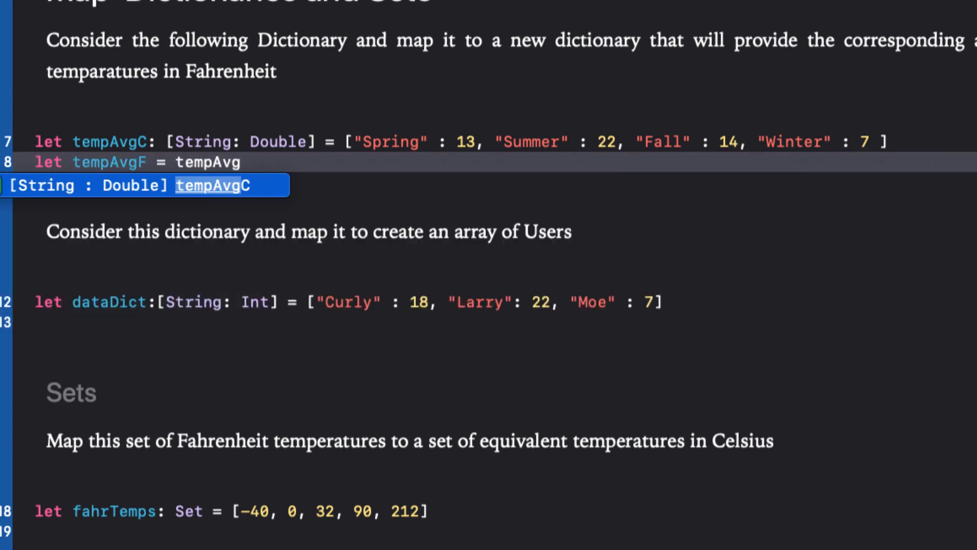
{"action": "type", "text": ".ma"}
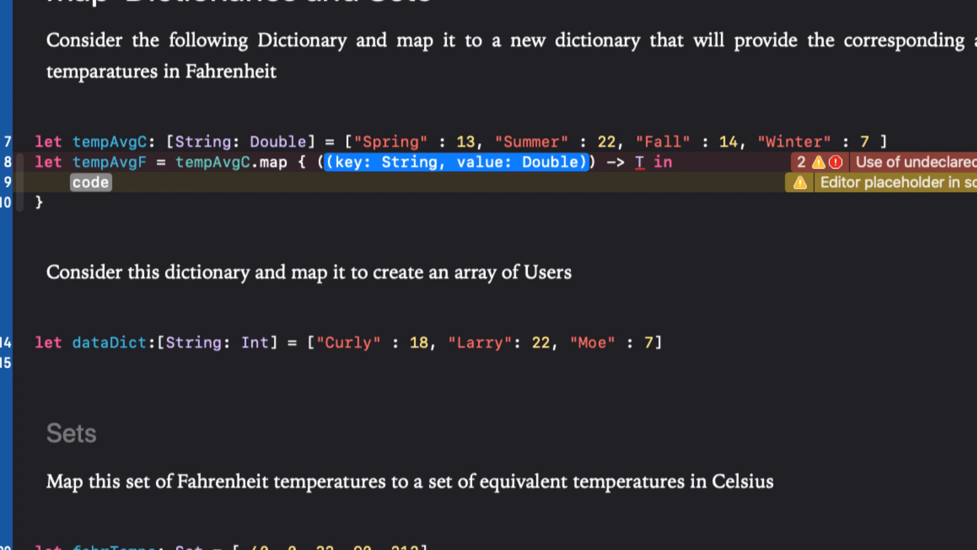
{"action": "mouse_move", "coordinate": [364, 168]}
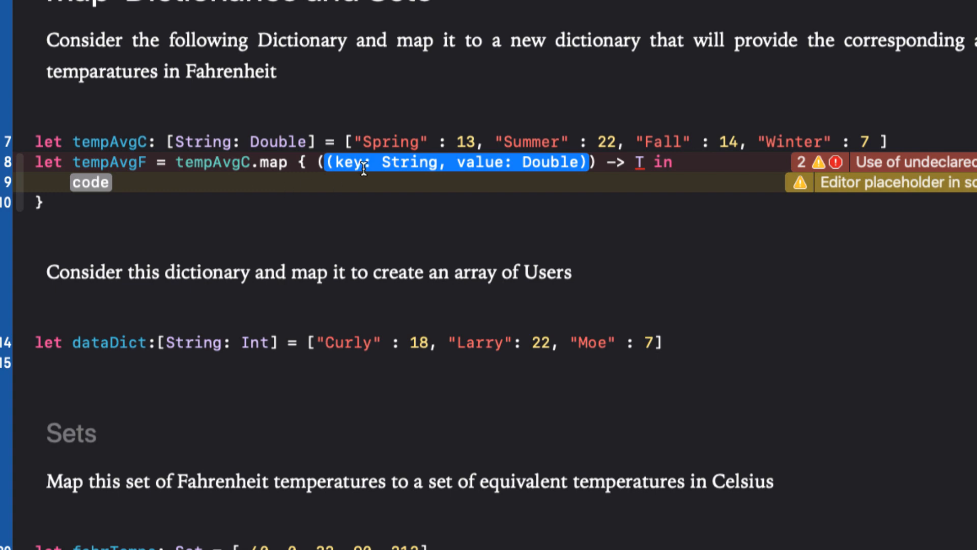
{"action": "type", "text": "(season,"}
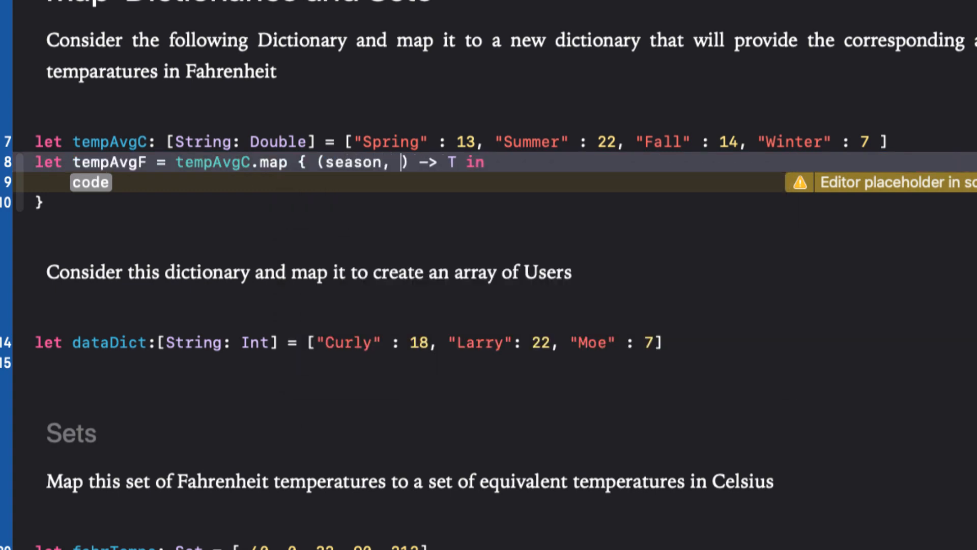
{"action": "type", "text": "temp"}
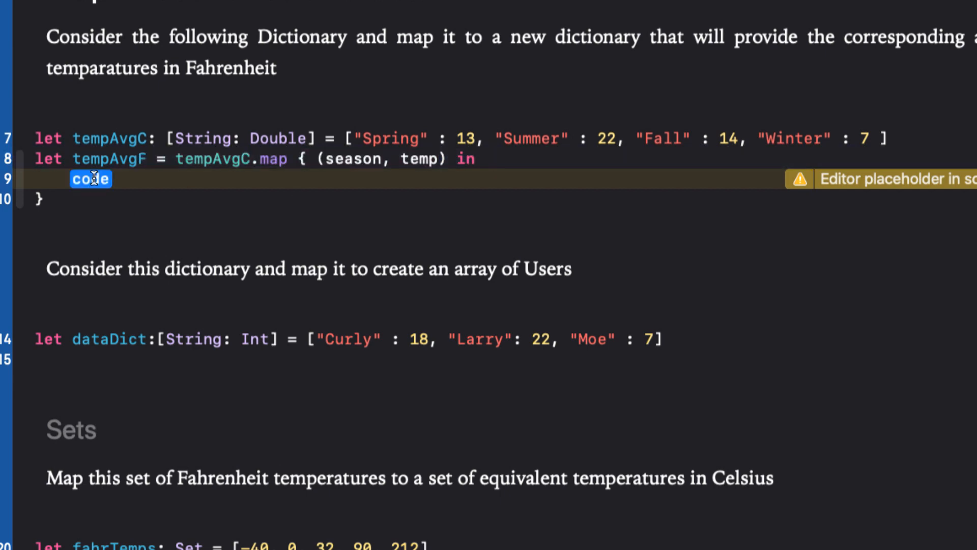
{"action": "type", "text": "[]"}
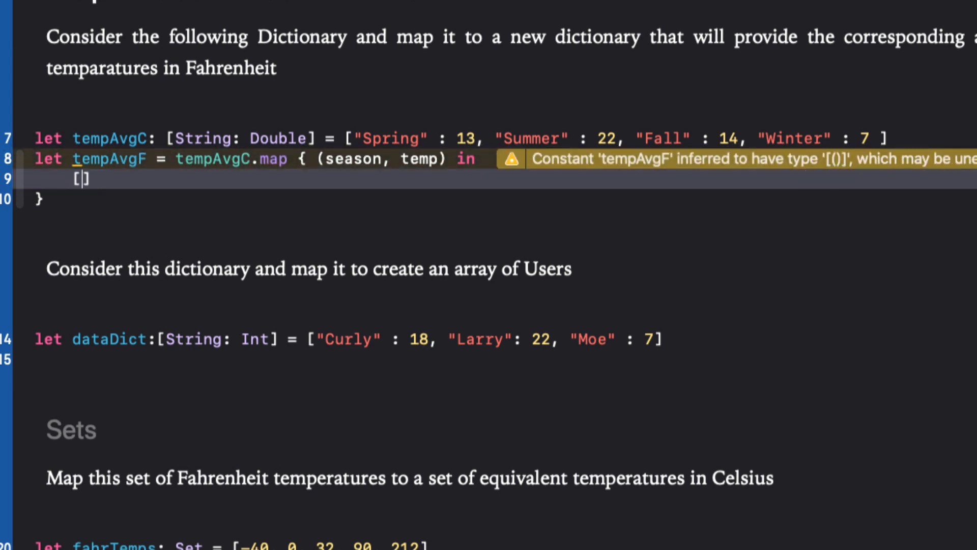
{"action": "type", "text": "season:"}
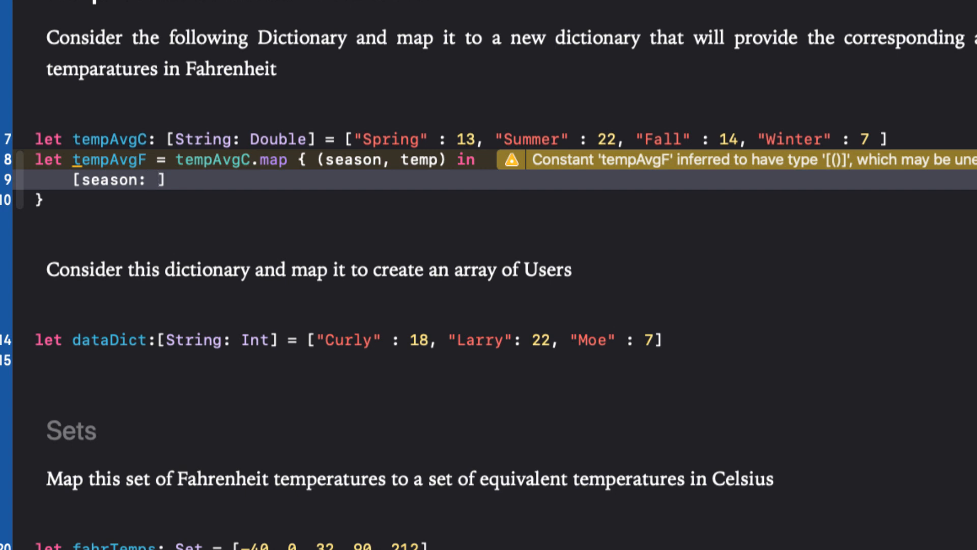
{"action": "type", "text": "temp * 9"}
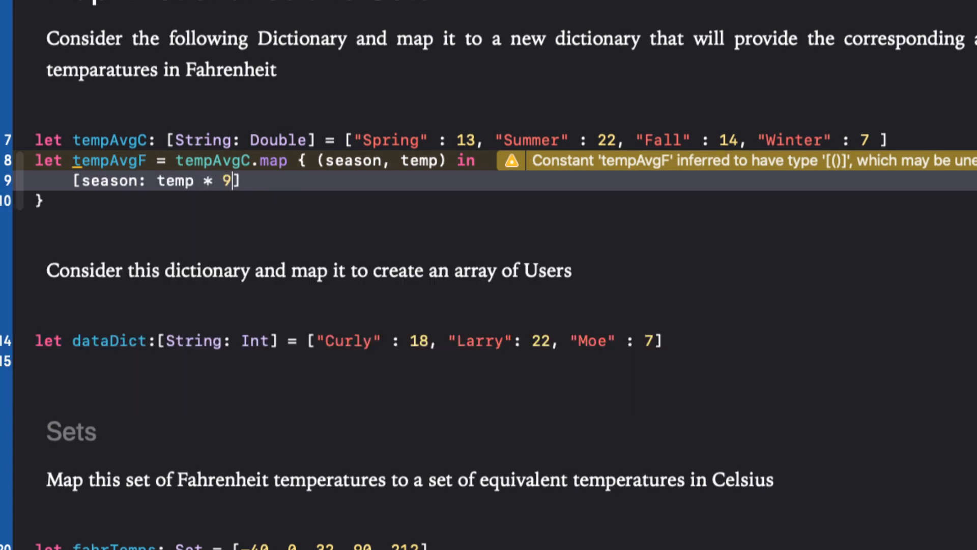
{"action": "type", "text": "/ 5 + 32"}
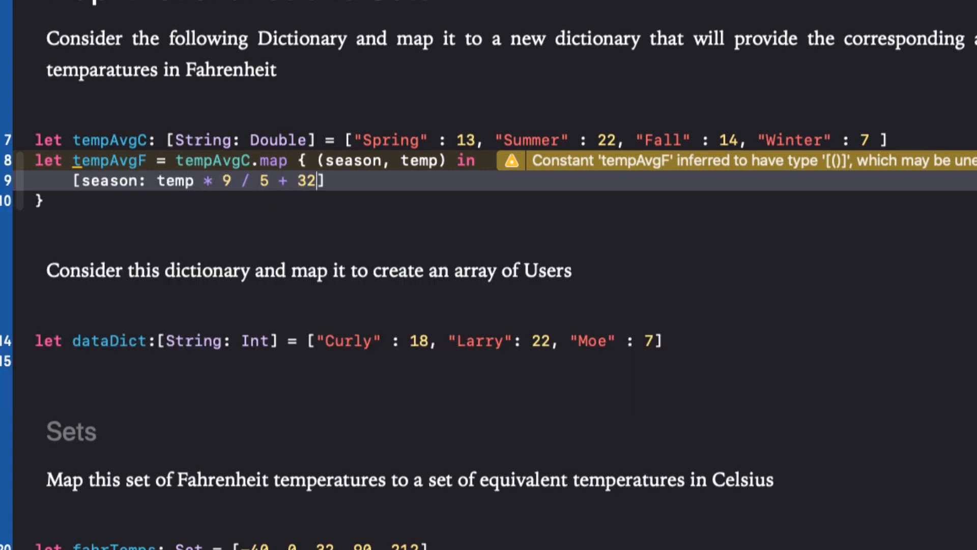
Step: List tempAvgF and show its Fahrenheit results inline (Winter 44.6, Summer 71.6)
{"action": "key", "text": "Return"}
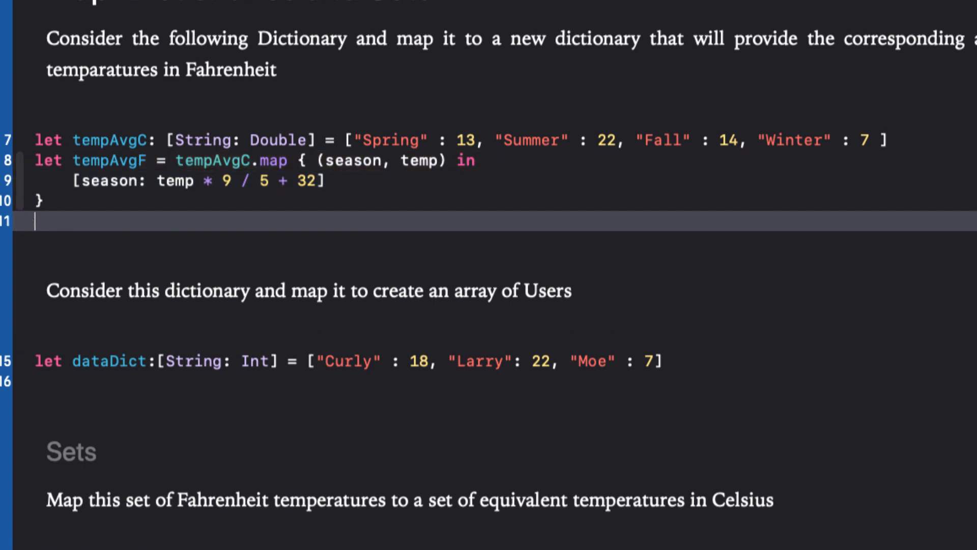
{"action": "type", "text": "temp"}
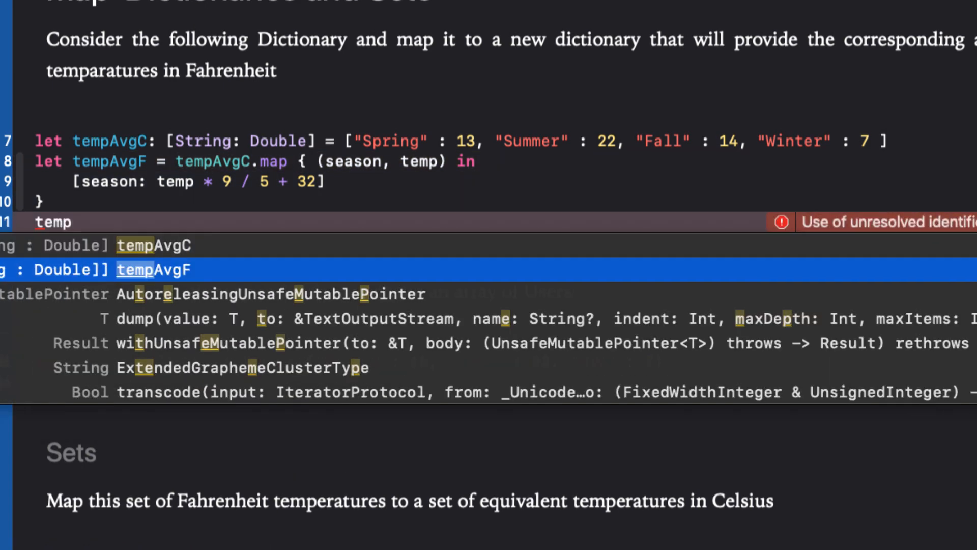
{"action": "left_click", "coordinate": [153, 269]}
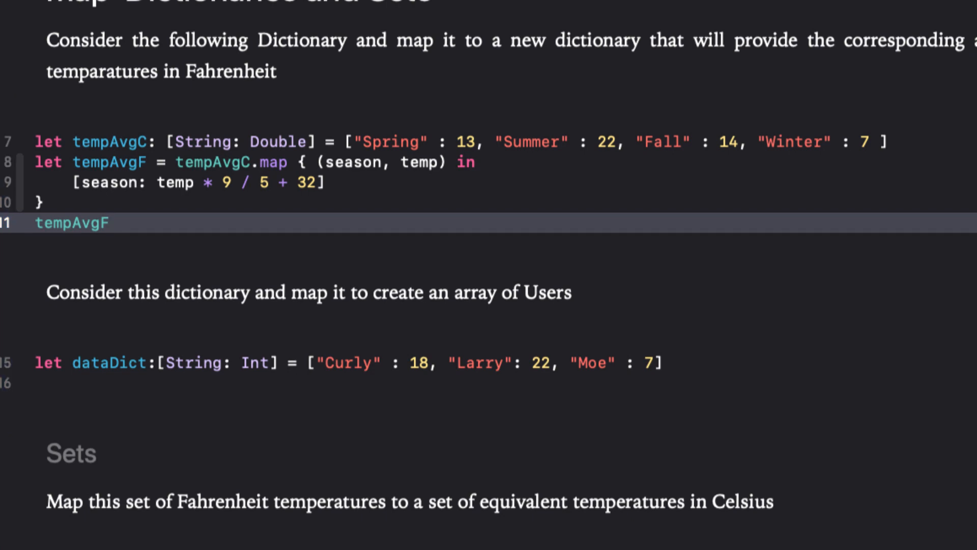
{"action": "left_click", "coordinate": [109, 223]}
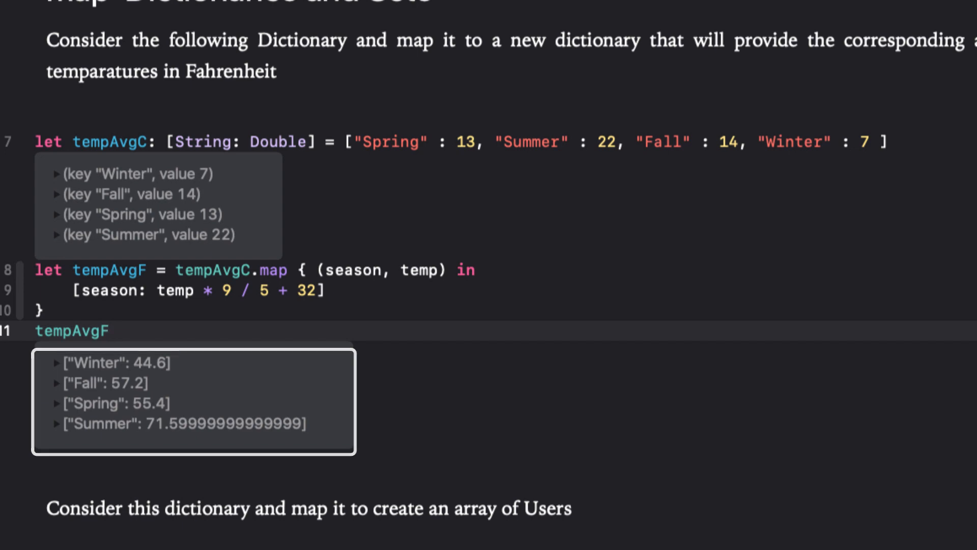
Step: Scroll down to the tempAvgF conversion that gets rewritten in shorthand
{"action": "scroll", "scroll_direction": "down", "scroll_amount": 3}
{"action": "type", "text": "let tempAvgF = tempAvgC.map { [$0: $1 * 9 / 5 + 32] }"}
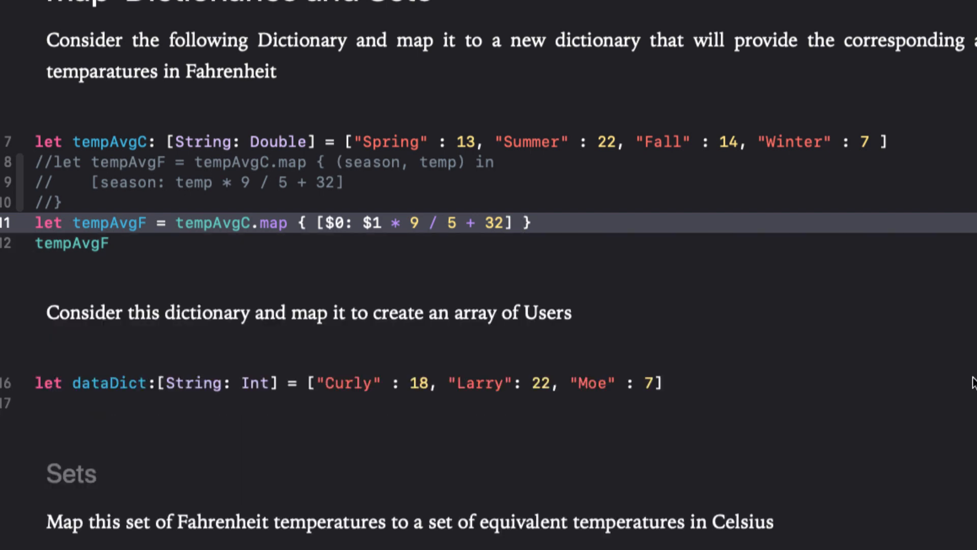
Step: Retype the users map over dataDict building User(name:age:) values and show users inline
{"action": "scroll", "scroll_direction": "down", "scroll_amount": 3}
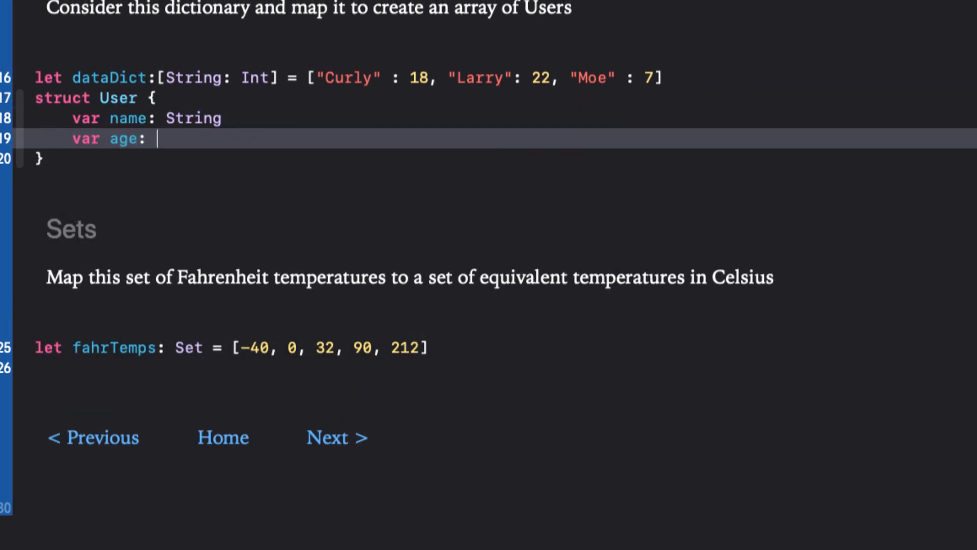
{"action": "type", "text": "Int"}
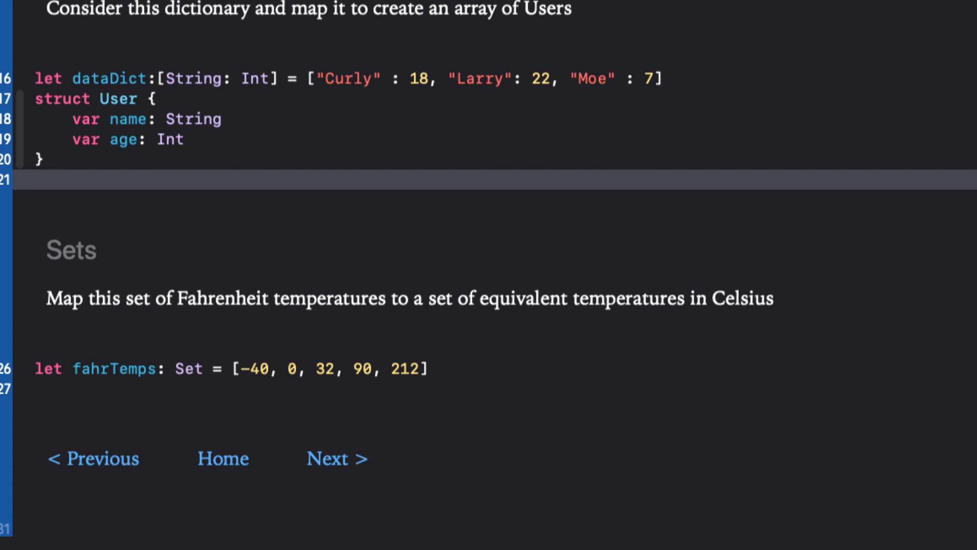
{"action": "type", "text": "var users = dataDict.map { (key, value) -> T in"}
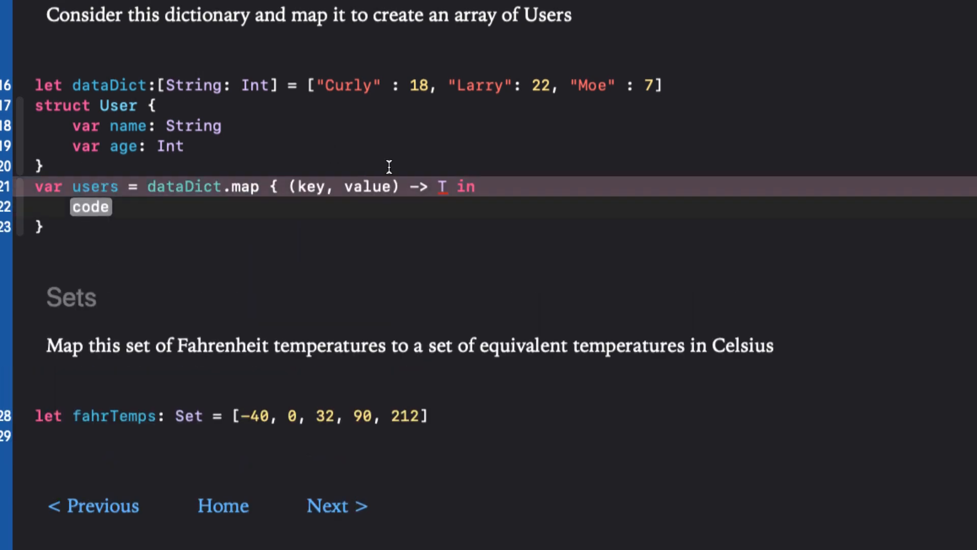
{"action": "type", "text": "User"}
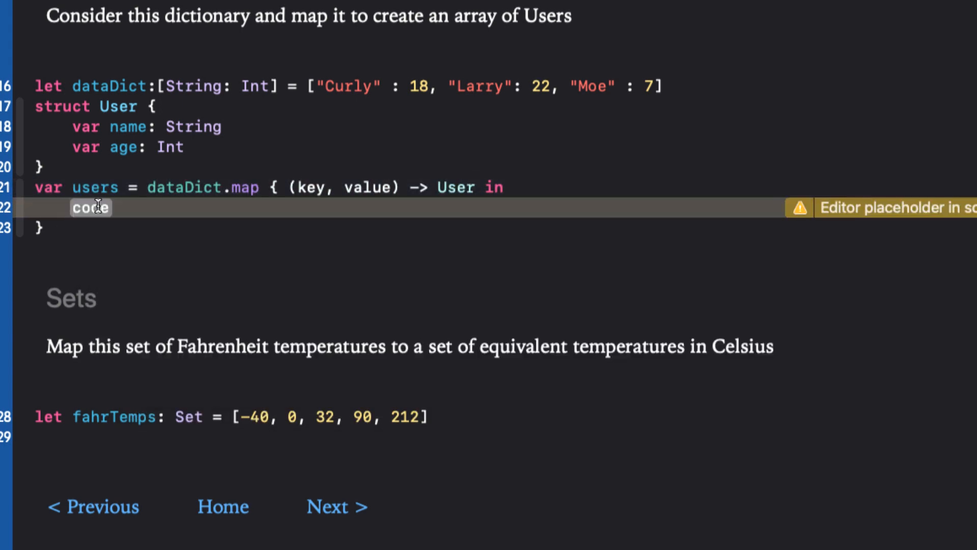
{"action": "type", "text": "User(name: key, age: Int)"}
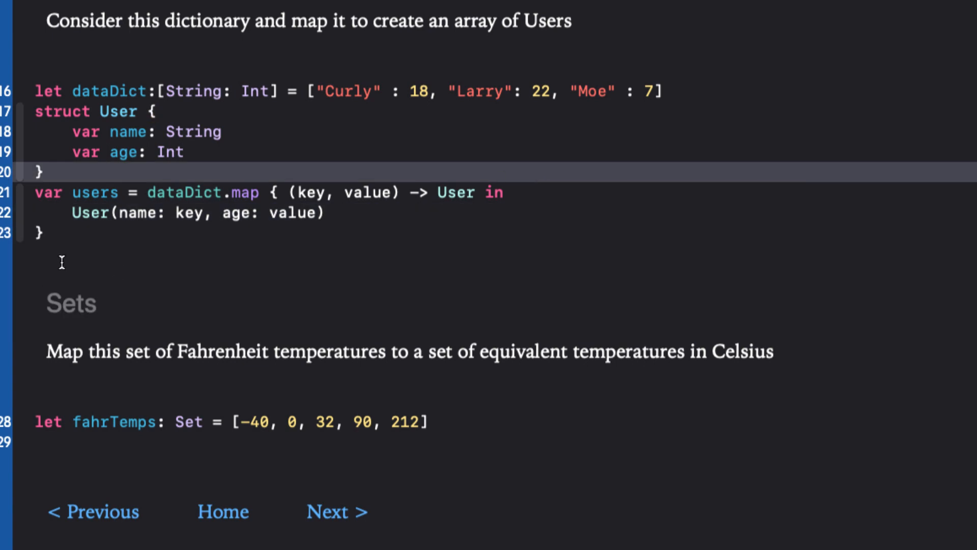
{"action": "type", "text": "users"}
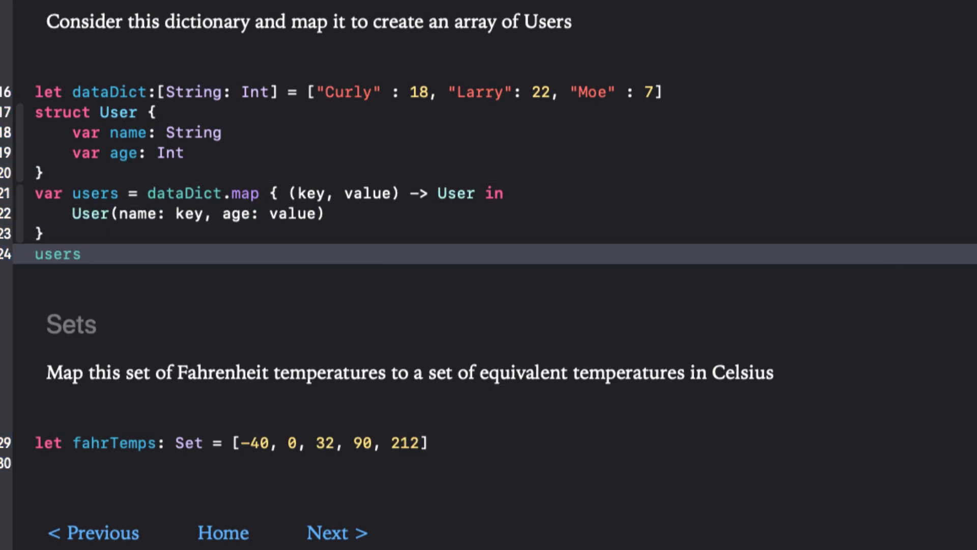
{"action": "left_click", "coordinate": [57, 253]}
{"action": "type", "text": "var users = dataDict.map { User(name: $0, age: $"}
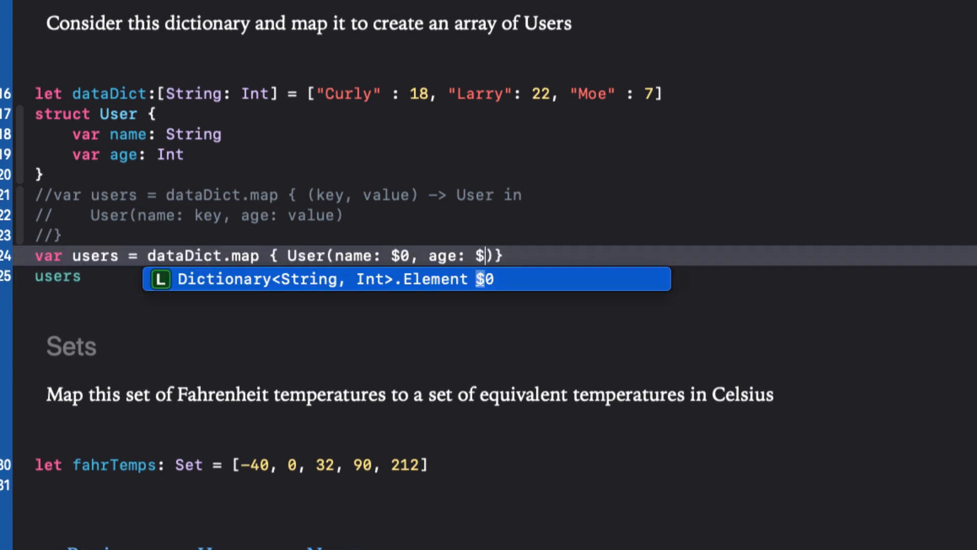
Step: Set the age argument to $1 and scroll down to the fahrTemps Sets exercise
{"action": "type", "text": "1"}
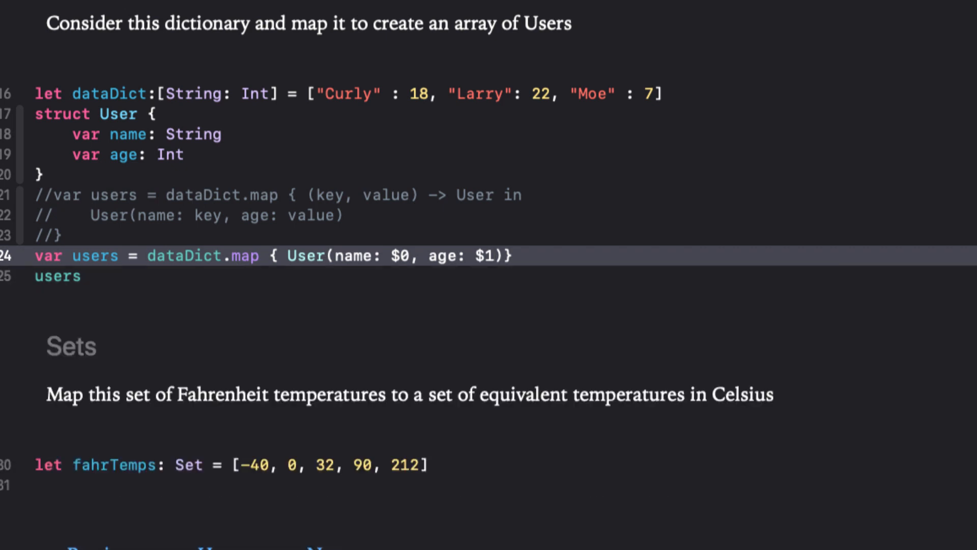
{"action": "scroll", "scroll_direction": "down", "scroll_amount": 3}
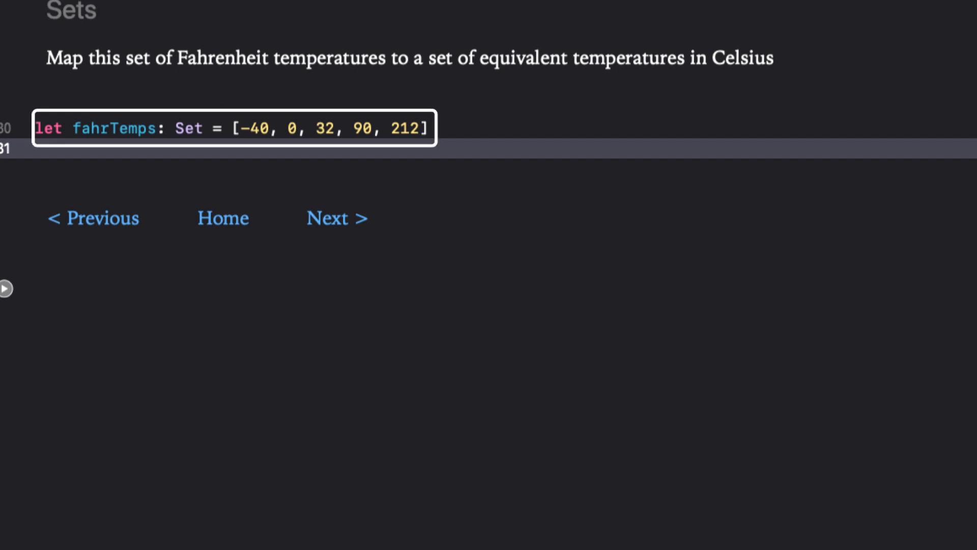
Step: Write celsTemps = fahrTemps.map { ($0 - 32) * 5 / 9 } and select that line for copying
{"action": "type", "text": "let celsTemps = fahrTemps."}
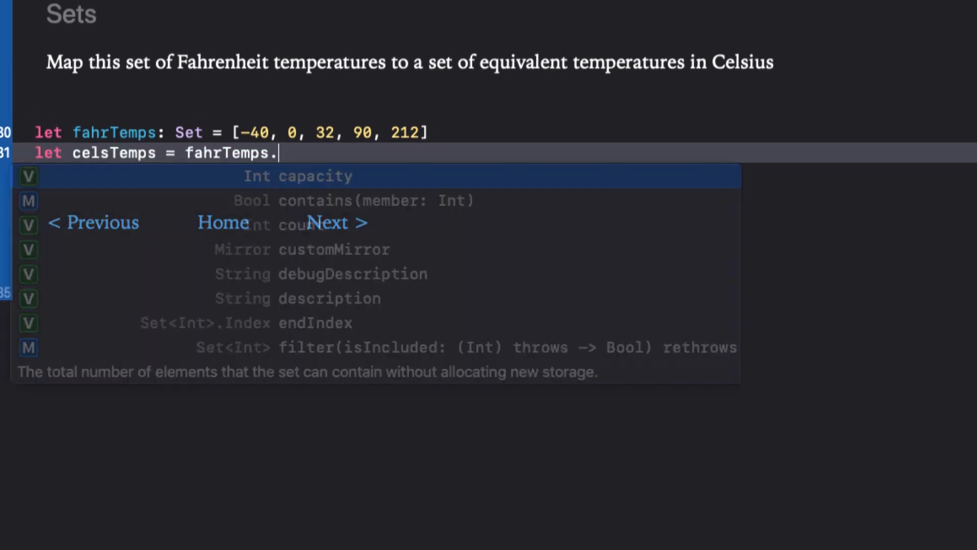
{"action": "type", "text": "map { ($0 - 32) * 5 }"}
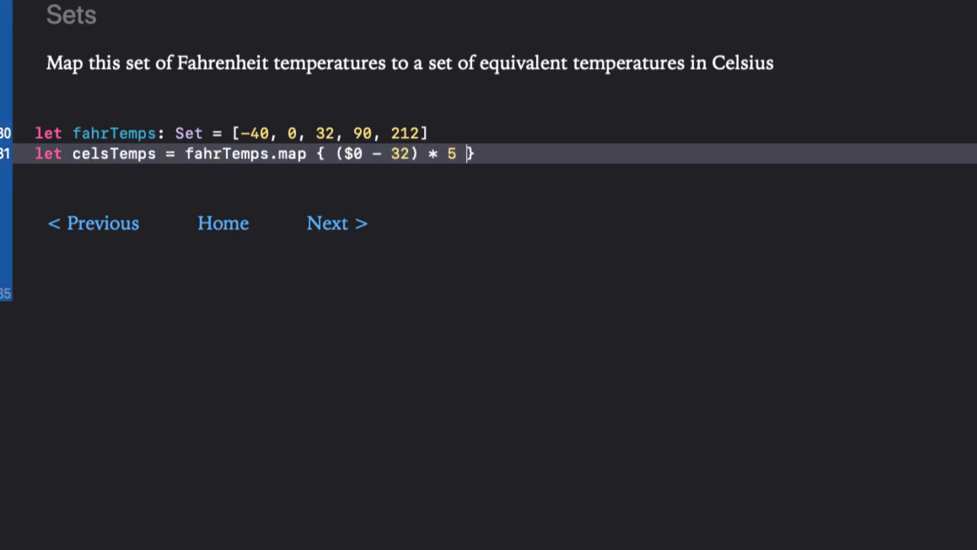
{"action": "type", "text": "/ 9"}
{"action": "type", "text": "celsTemps"}
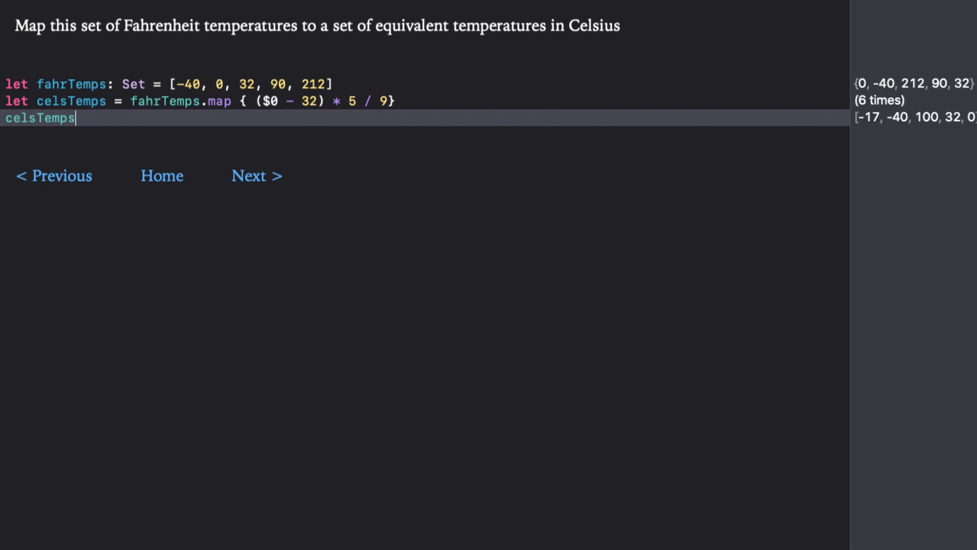
{"action": "left_click", "coordinate": [39, 117]}
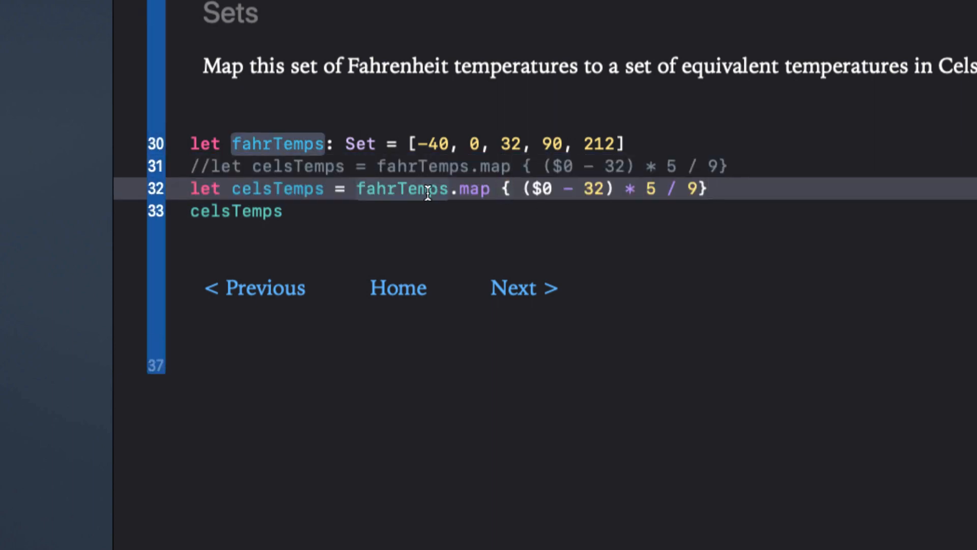
Step: Wrap the celsTemps map in Set(...), then open the compactMap and flatMap page
{"action": "type", "text": "Set("}
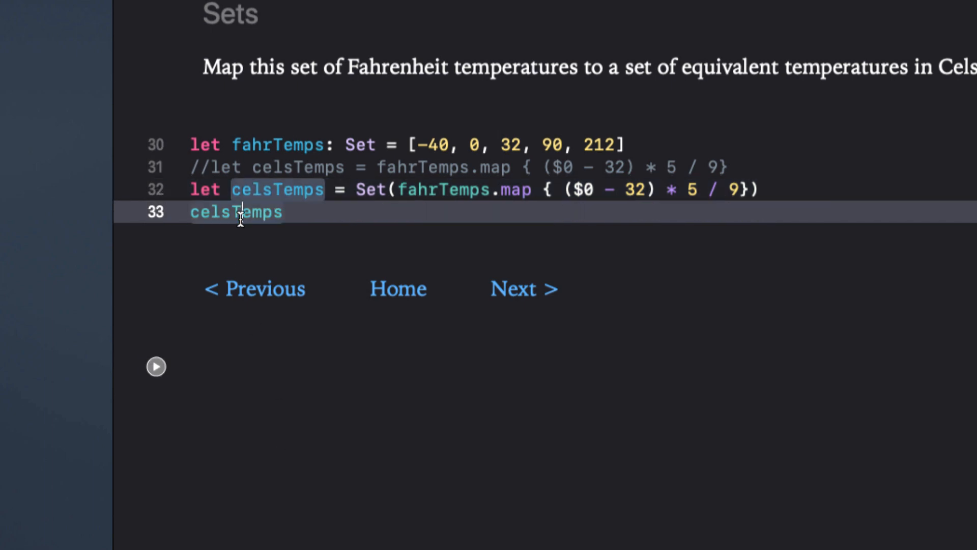
{"action": "left_click", "coordinate": [277, 189]}
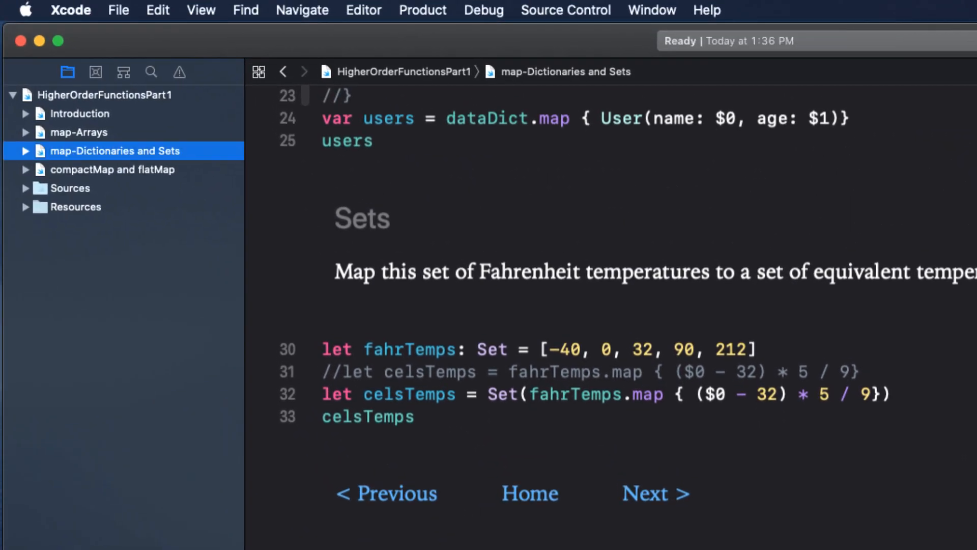
{"action": "left_click", "coordinate": [112, 169]}
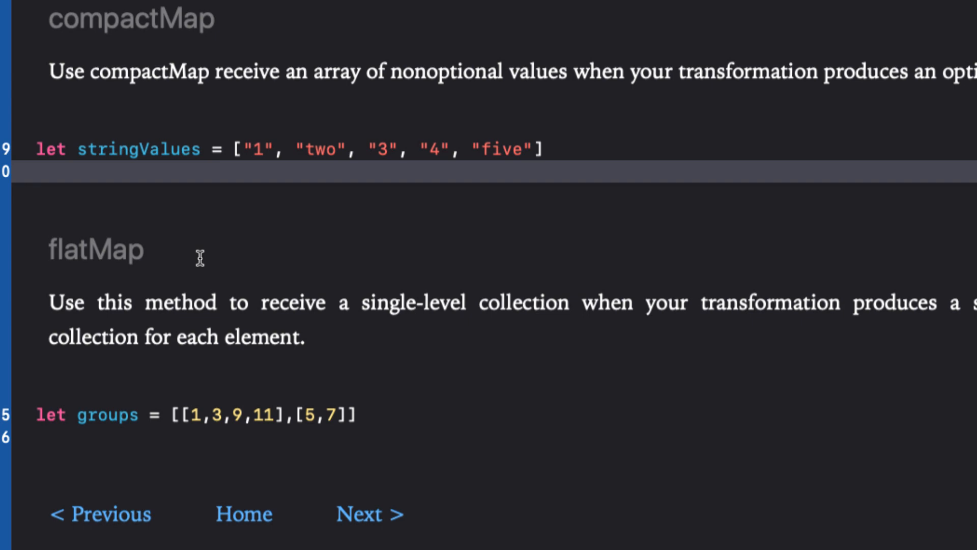
Step: Define intValues = stringValues.map { Int($0) } and list intValues below it
{"action": "type", "text": "let i"}
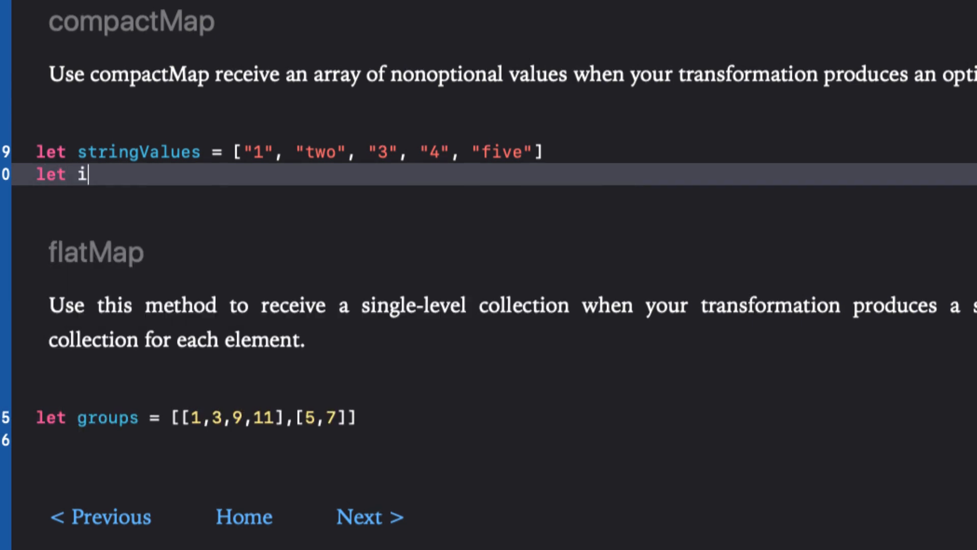
{"action": "type", "text": "ntValues ="}
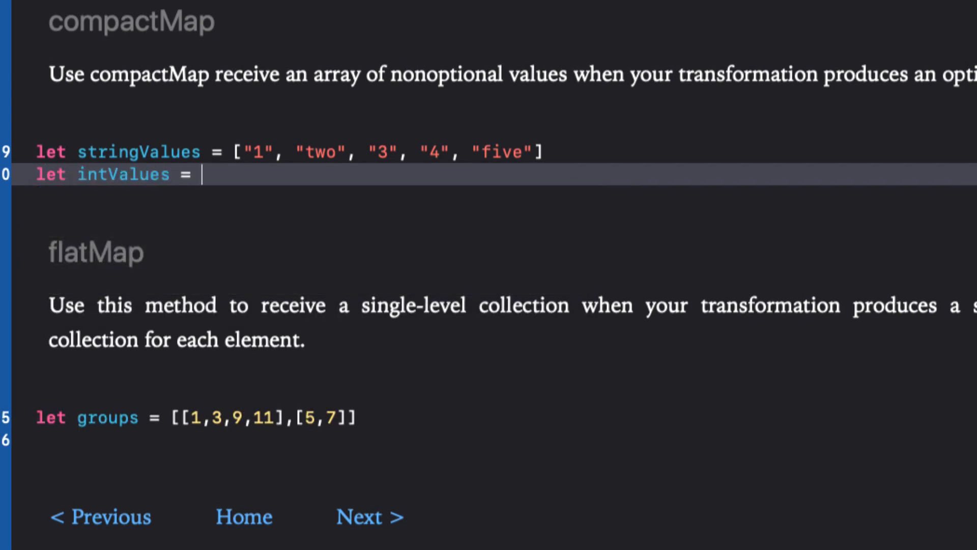
{"action": "type", "text": "stringValues.map { I"}
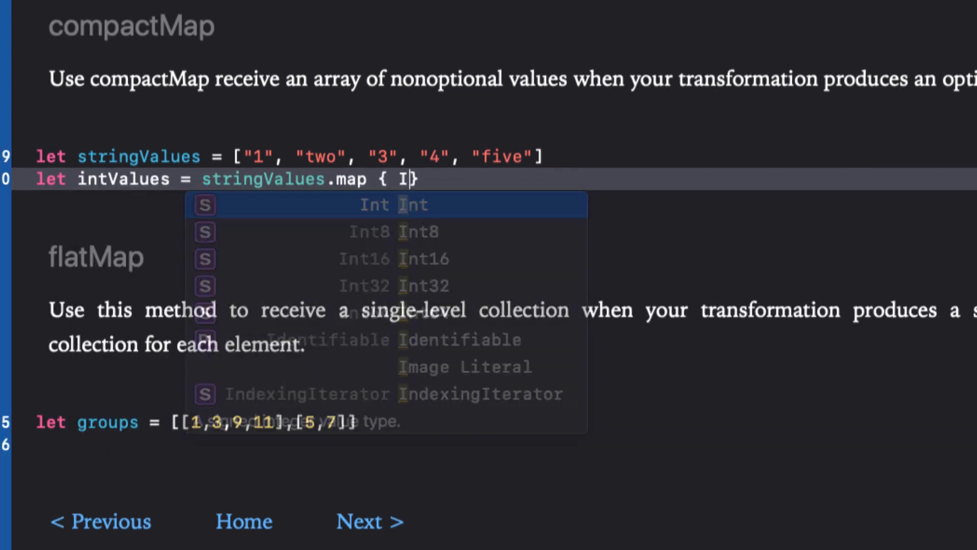
{"action": "left_click", "coordinate": [396, 205]}
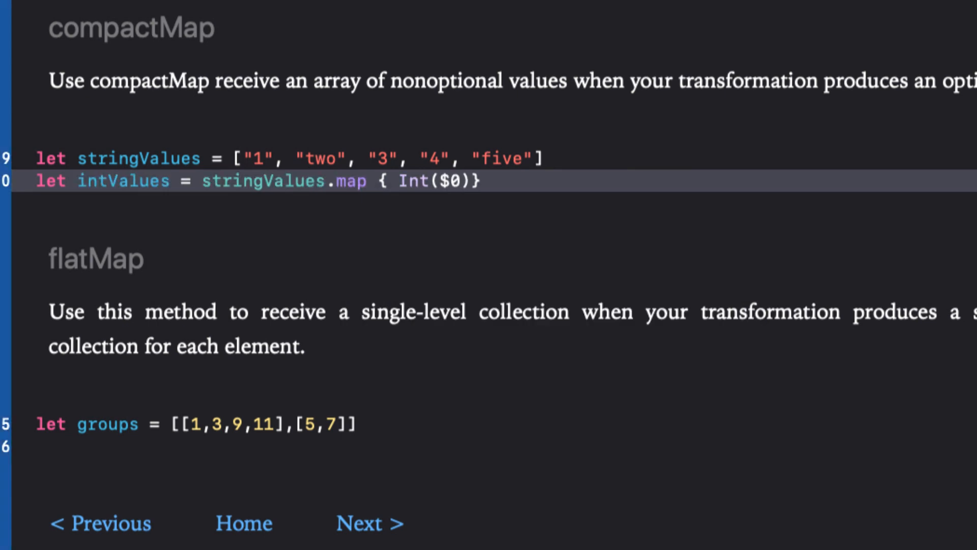
{"action": "type", "text": "intValues"}
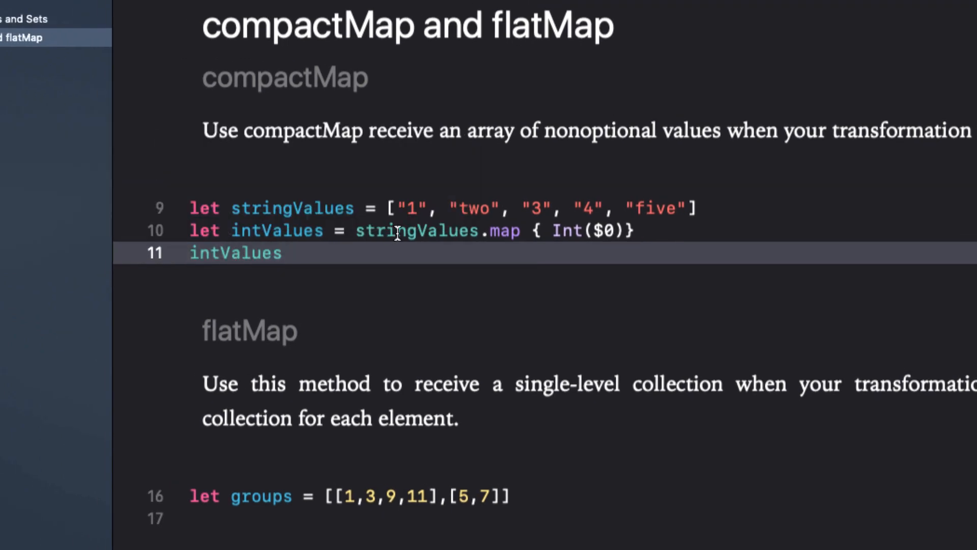
Step: Change intValues to use compactMap and scroll down to the groups flatMap exercise
{"action": "left_click", "coordinate": [489, 230]}
{"action": "type", "text": "compactM"}
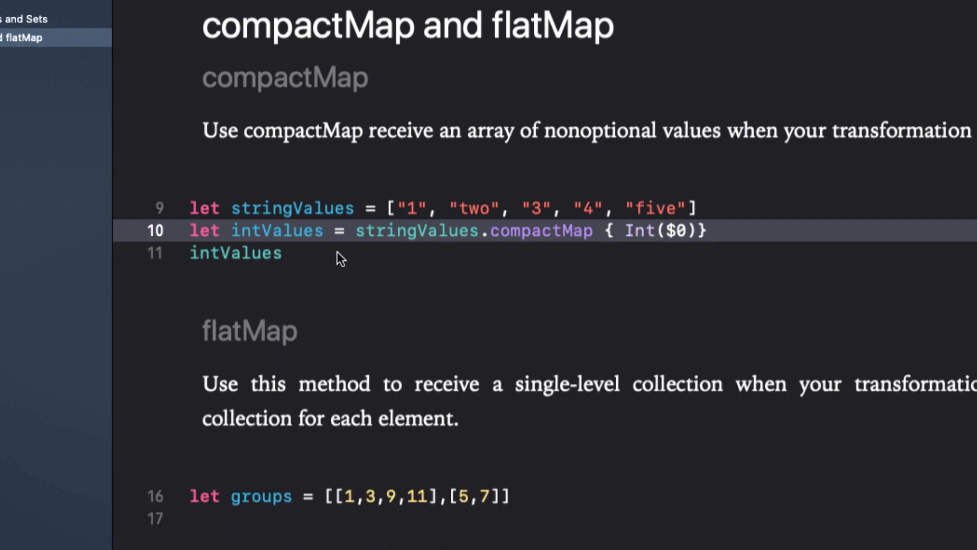
{"action": "left_click", "coordinate": [236, 252]}
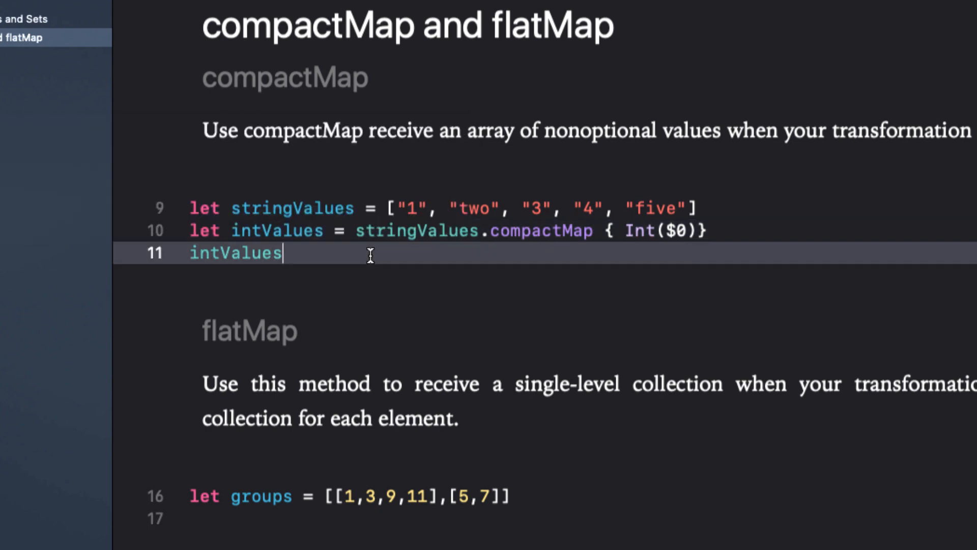
{"action": "scroll", "scroll_direction": "down", "scroll_amount": 3}
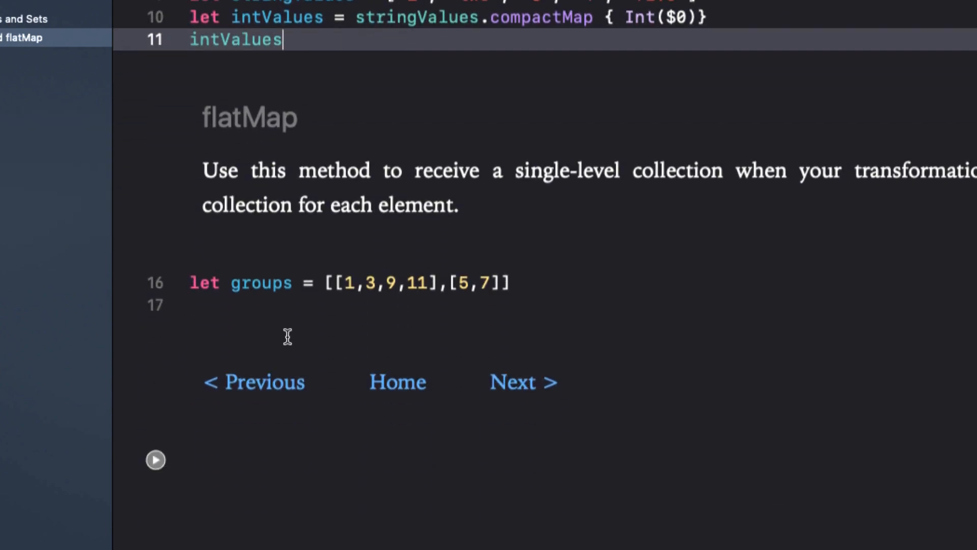
{"action": "scroll", "scroll_direction": "down", "scroll_amount": 3}
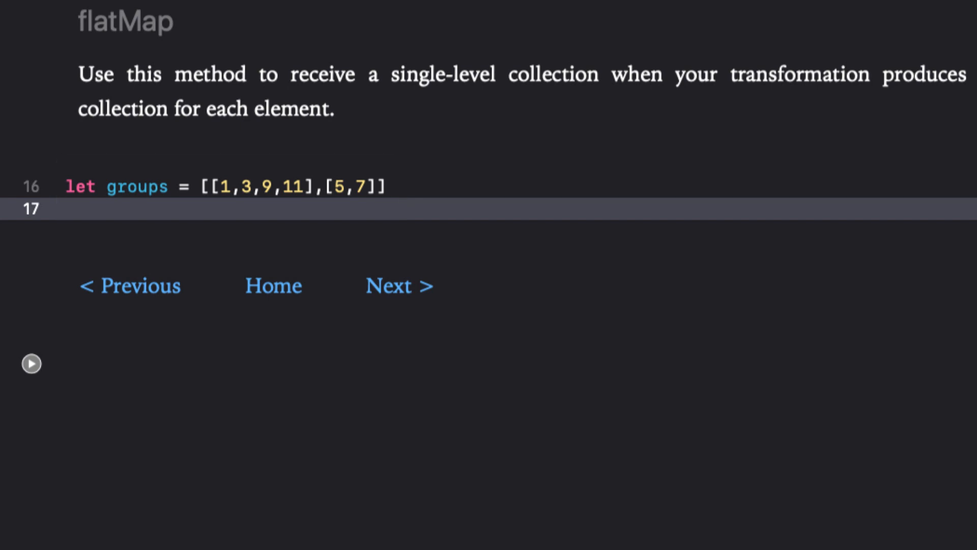
Step: Write flatValues = groups.flatMap { $0 }, list flatValues, and run the playground
{"action": "type", "text": "let flat"}
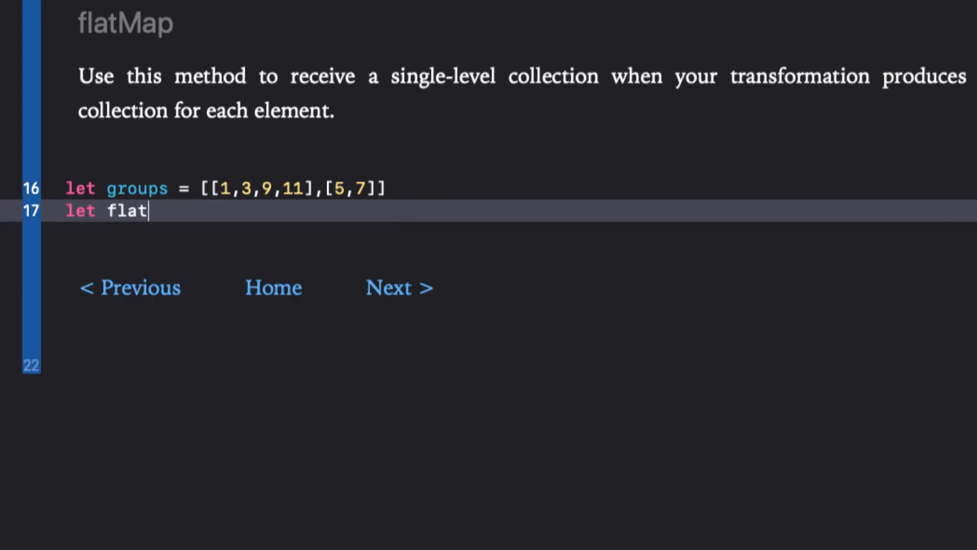
{"action": "type", "text": "Values ="}
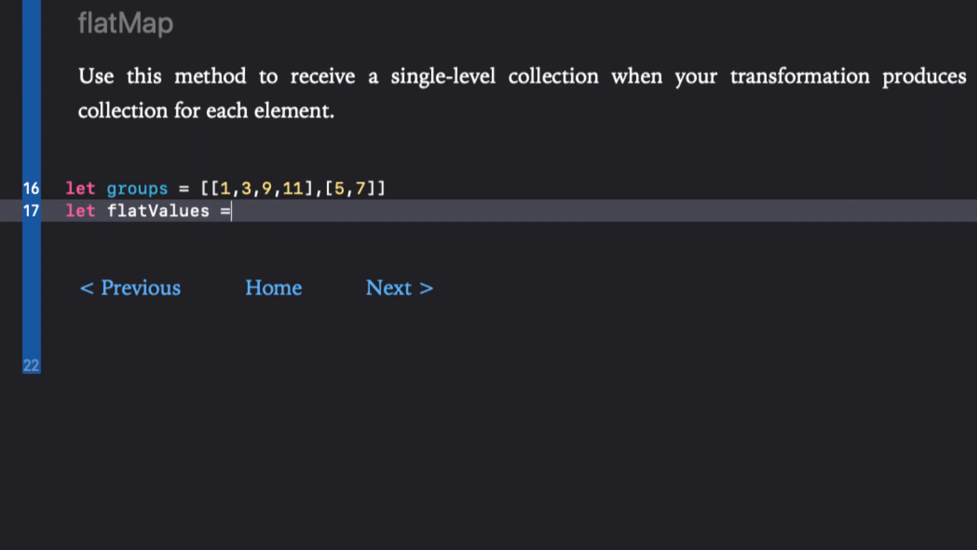
{"action": "type", "text": "groups.flatMap { $"}
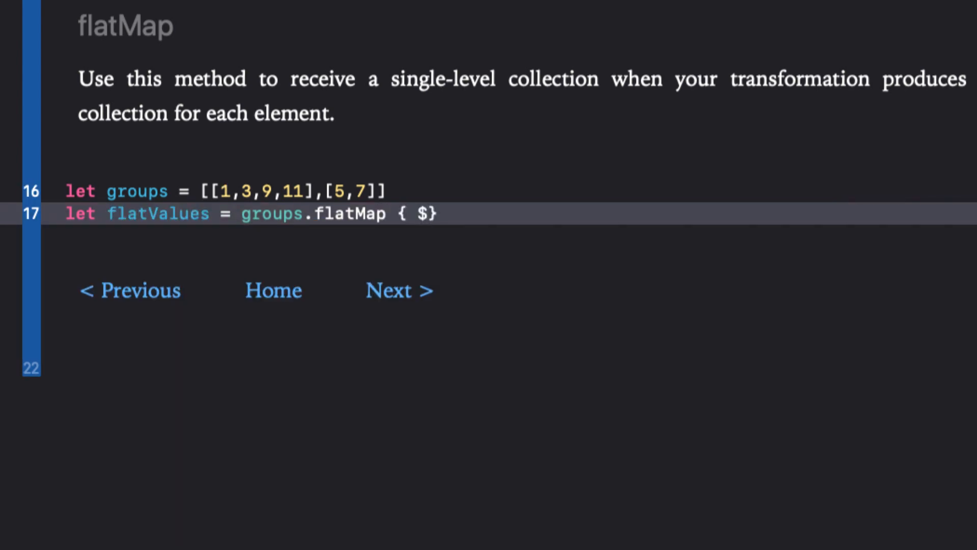
{"action": "type", "text": "0"}
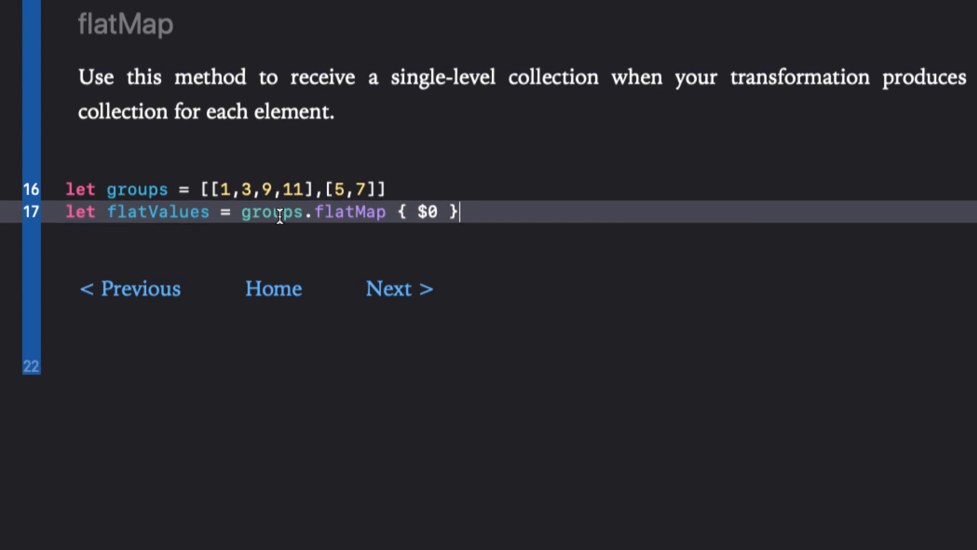
{"action": "type", "text": "flatValues"}
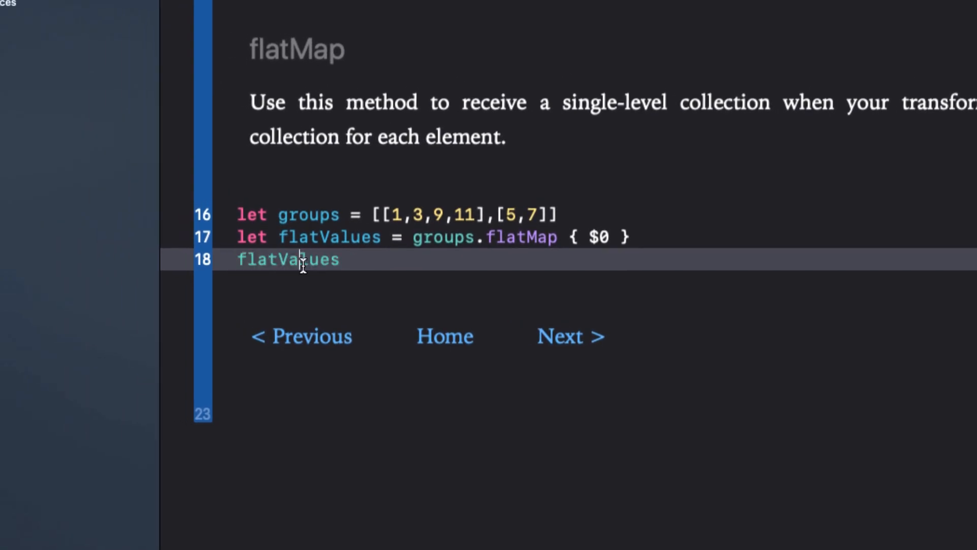
{"action": "left_click", "coordinate": [300, 259]}
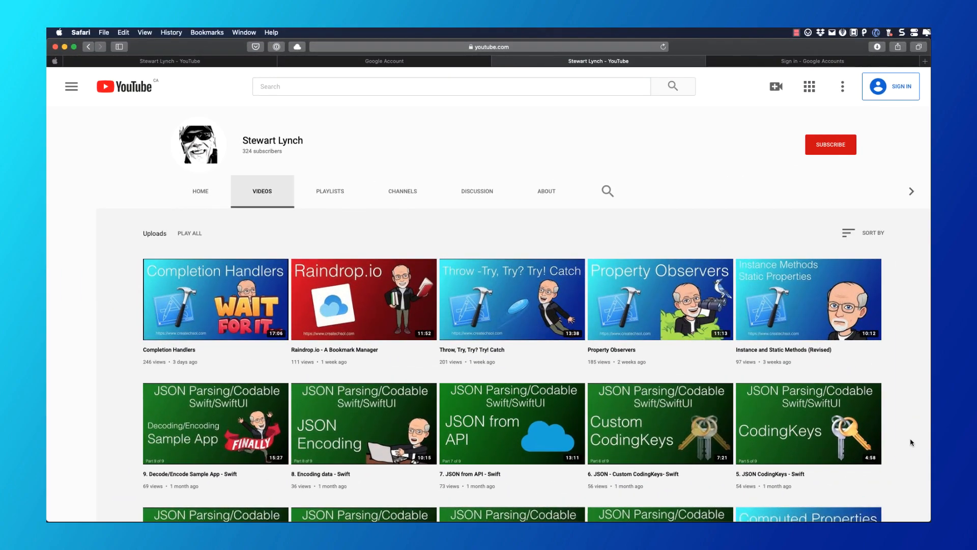
Step: Browse the author's channel page, then scroll the GitHub repositories list of Swift projects
{"action": "scroll", "scroll_direction": "down", "scroll_amount": 3}
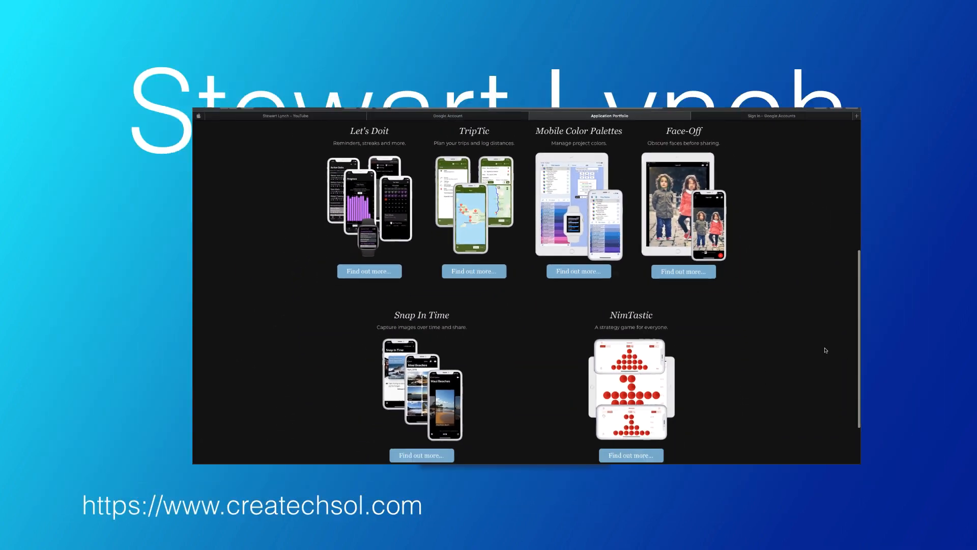
{"action": "left_click", "coordinate": [589, 67]}
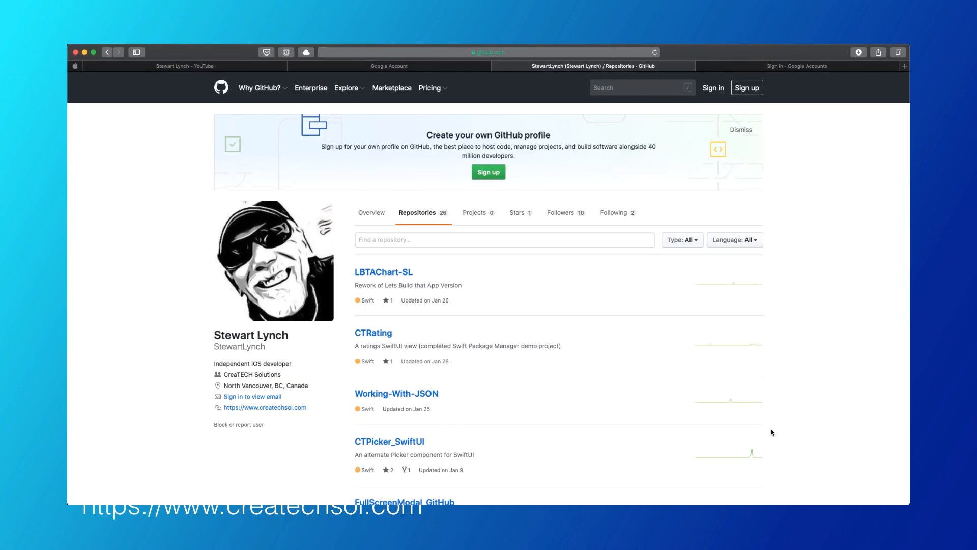
{"action": "scroll", "scroll_direction": "down", "scroll_amount": 3}
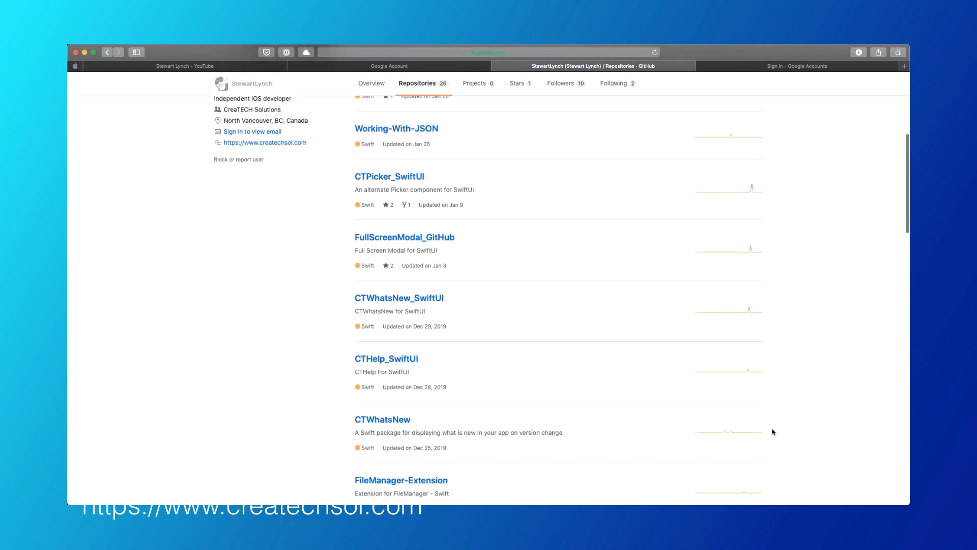